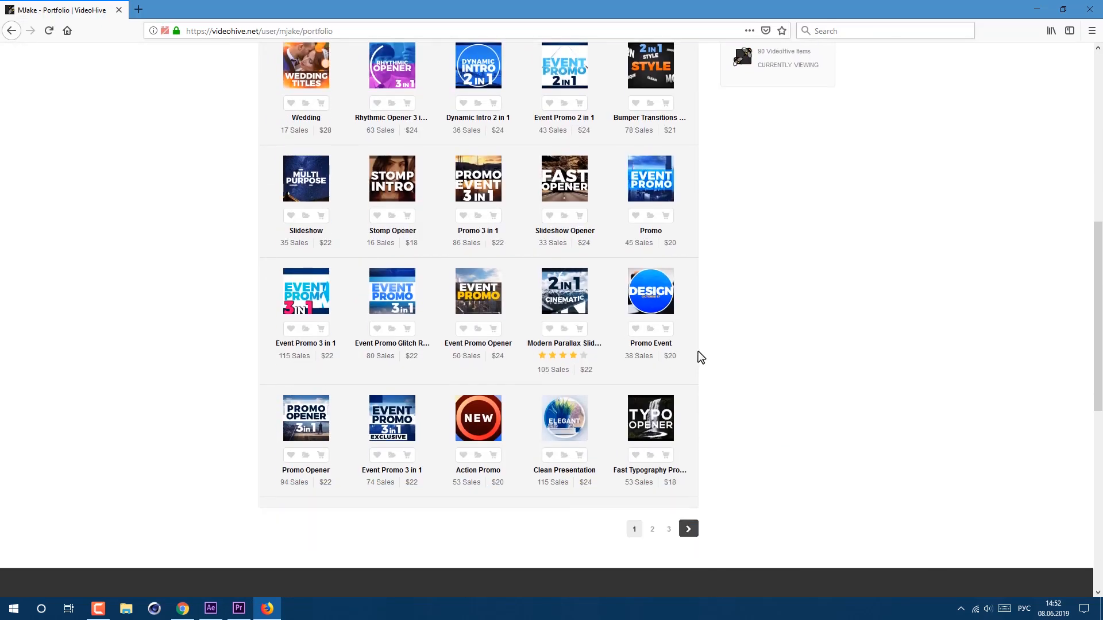
mouse_move(564, 419)
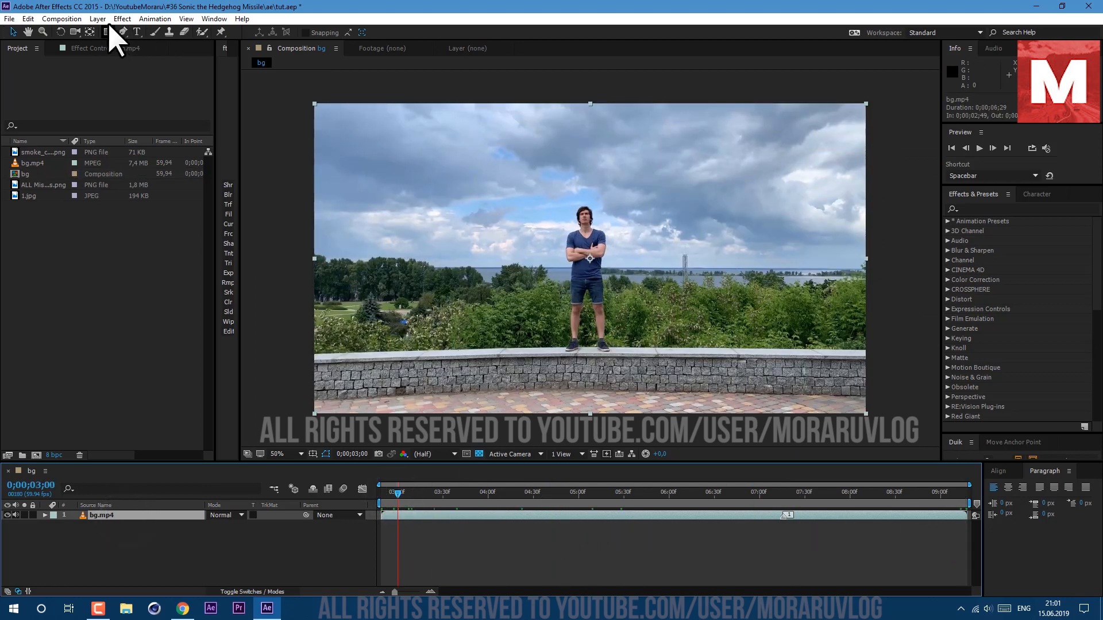
Create a white solid named missile over the footage and drag the Element effect onto it
click(97, 19)
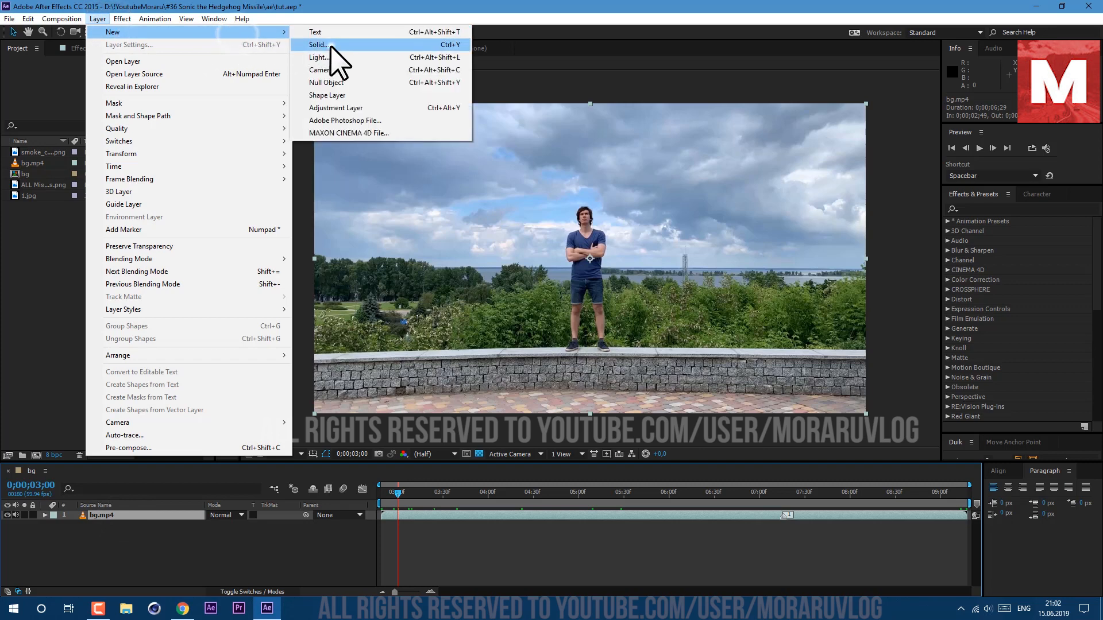
click(317, 45)
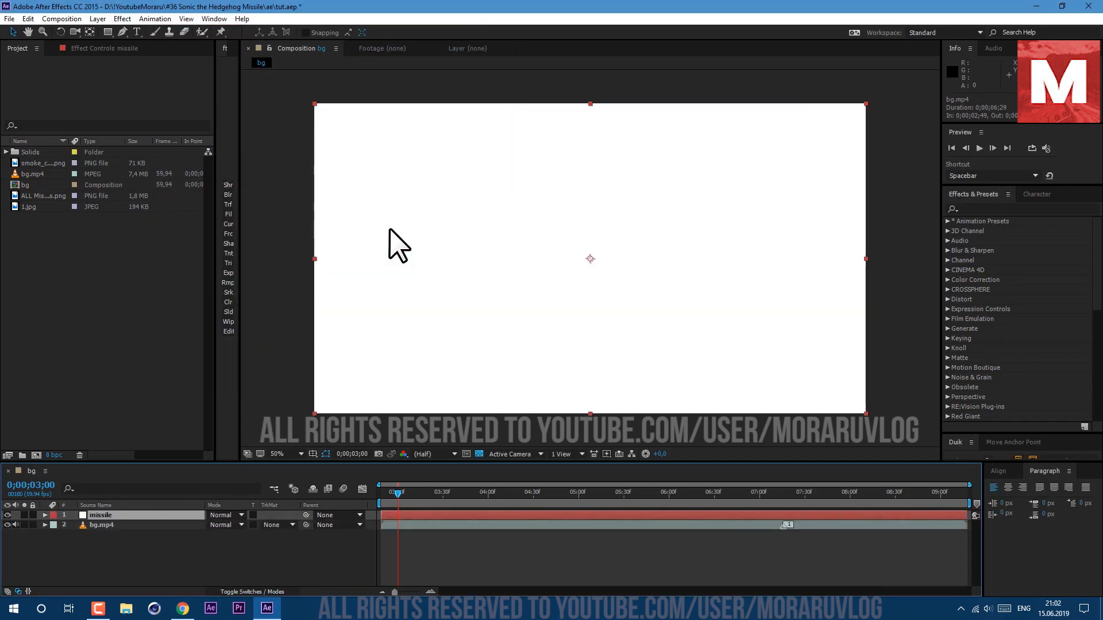
text(eleme)
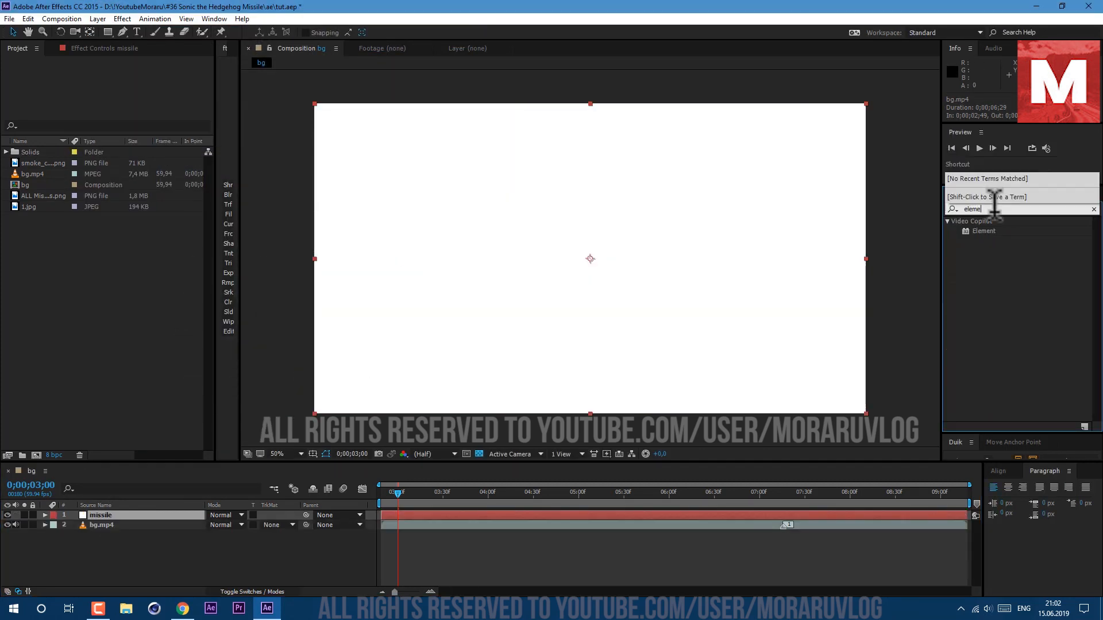
drag(983, 231, 703, 508)
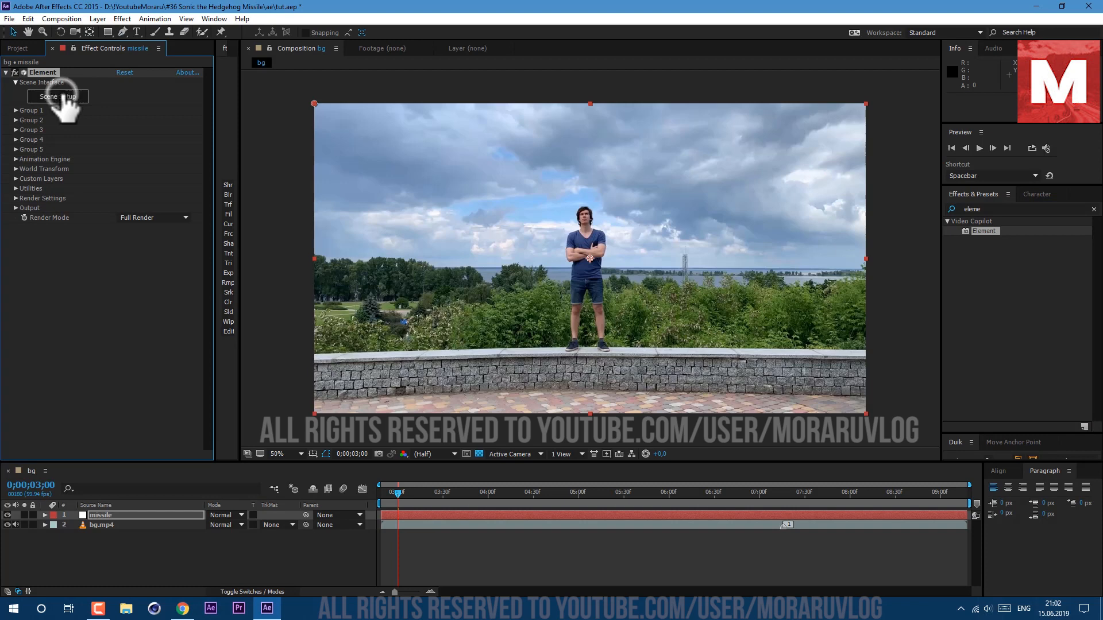
Import rocket.obj in Element's Scene Setup and expand the rocket's materials in the Scene panel
click(57, 97)
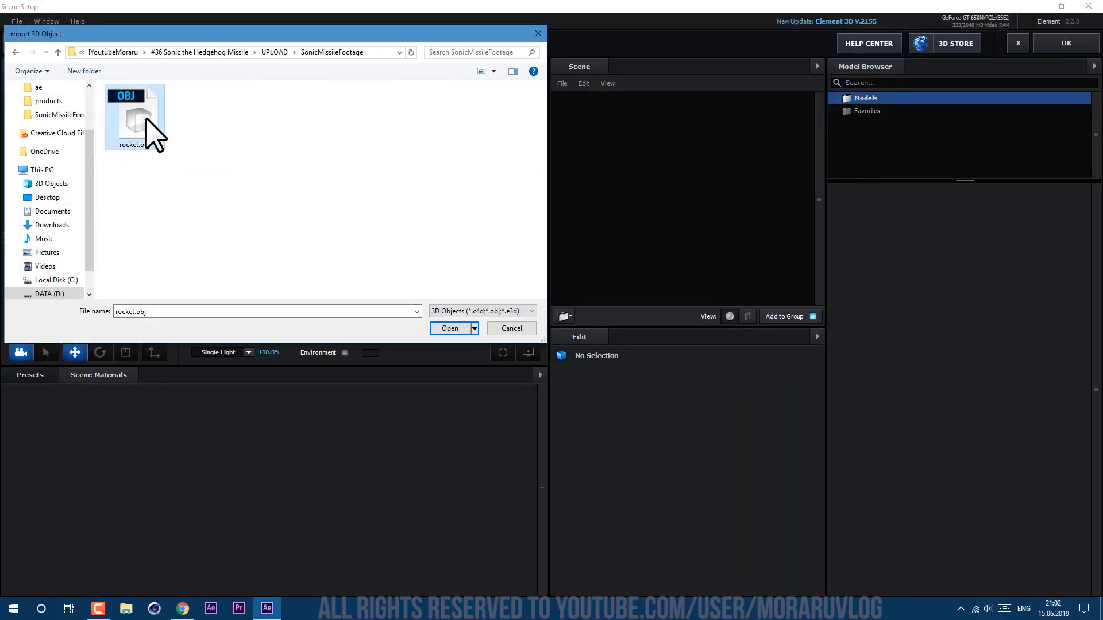
click(449, 328)
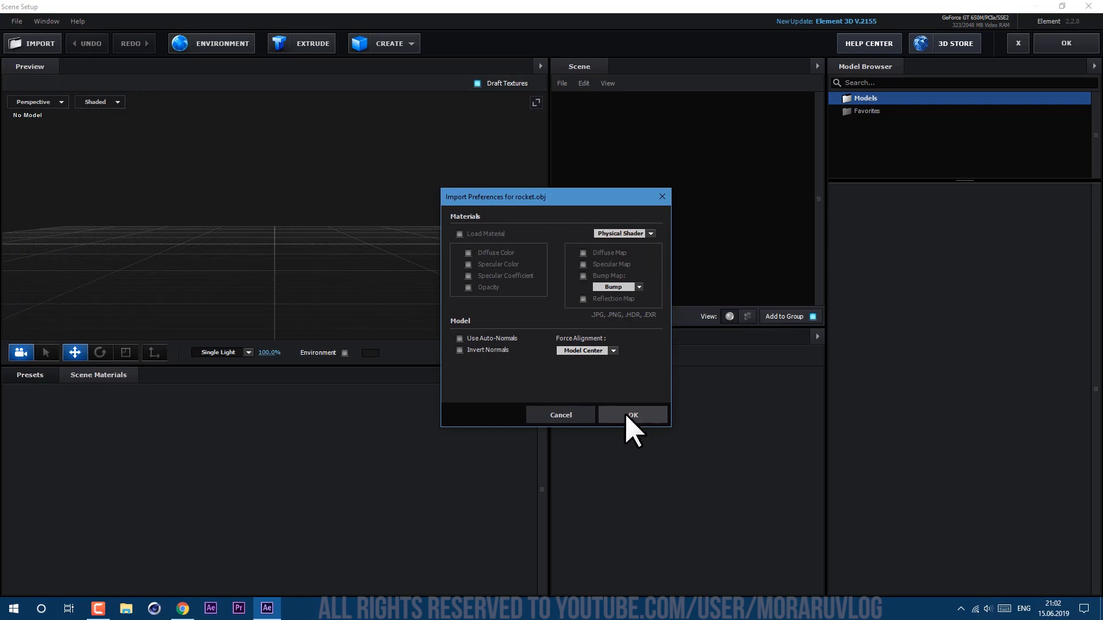
click(631, 414)
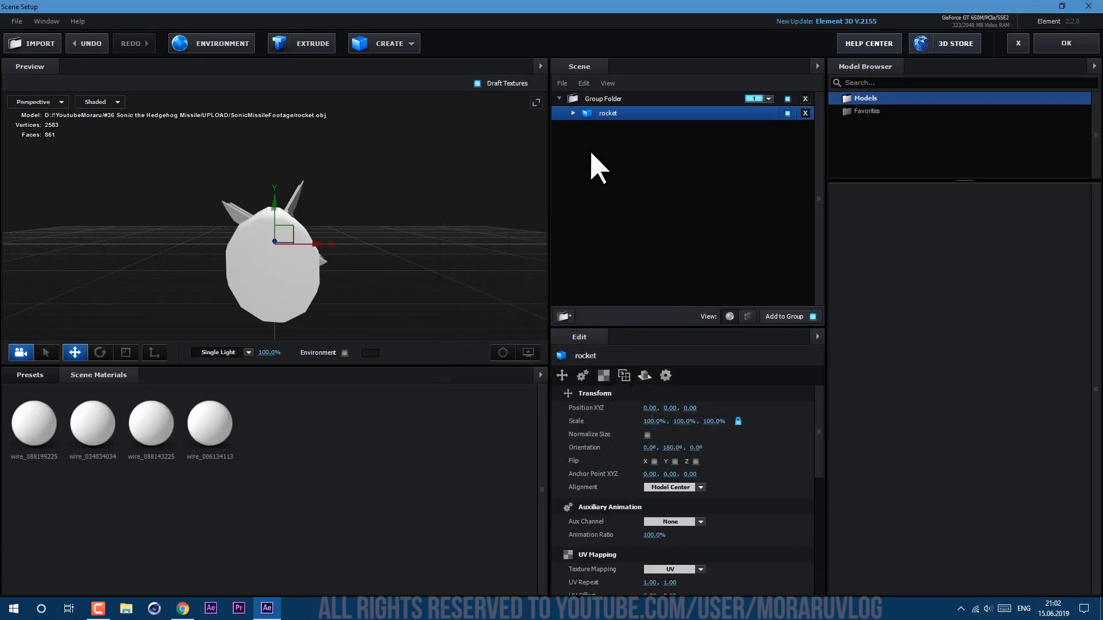
click(573, 113)
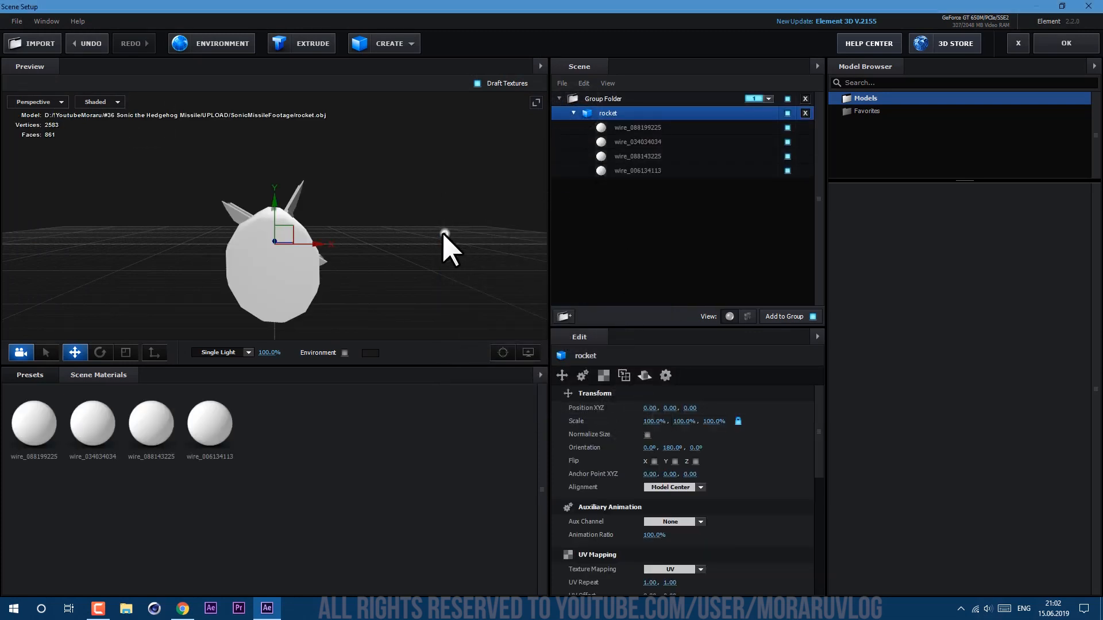
drag(443, 239, 331, 264)
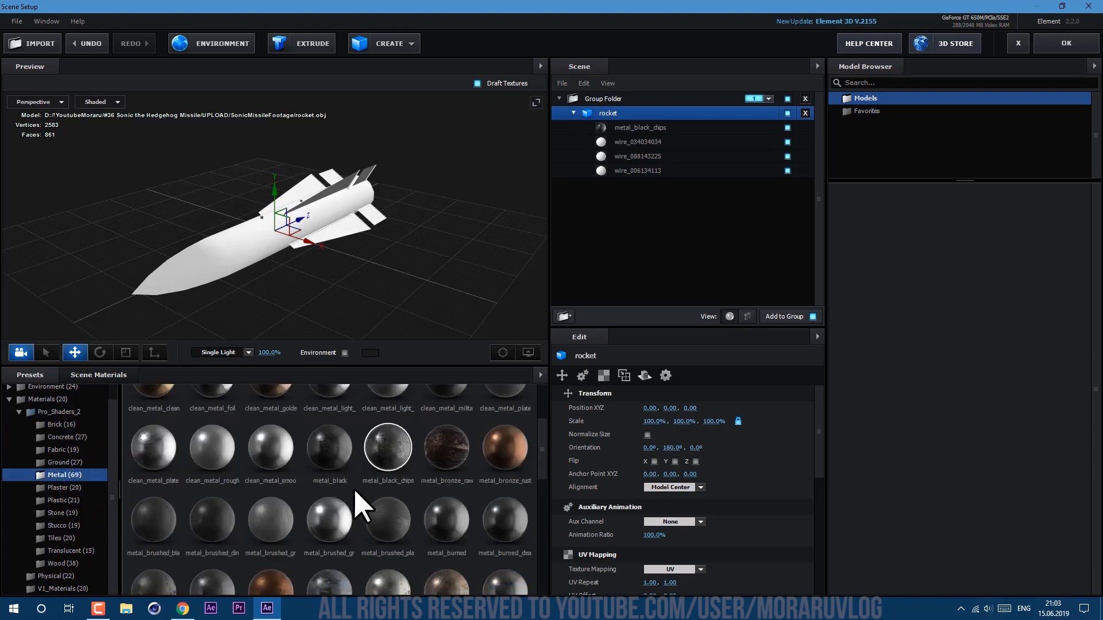
Apply dark metal and stone_rock_wall_03 materials, loading 1.jpg as the stone's diffuse texture
click(637, 156)
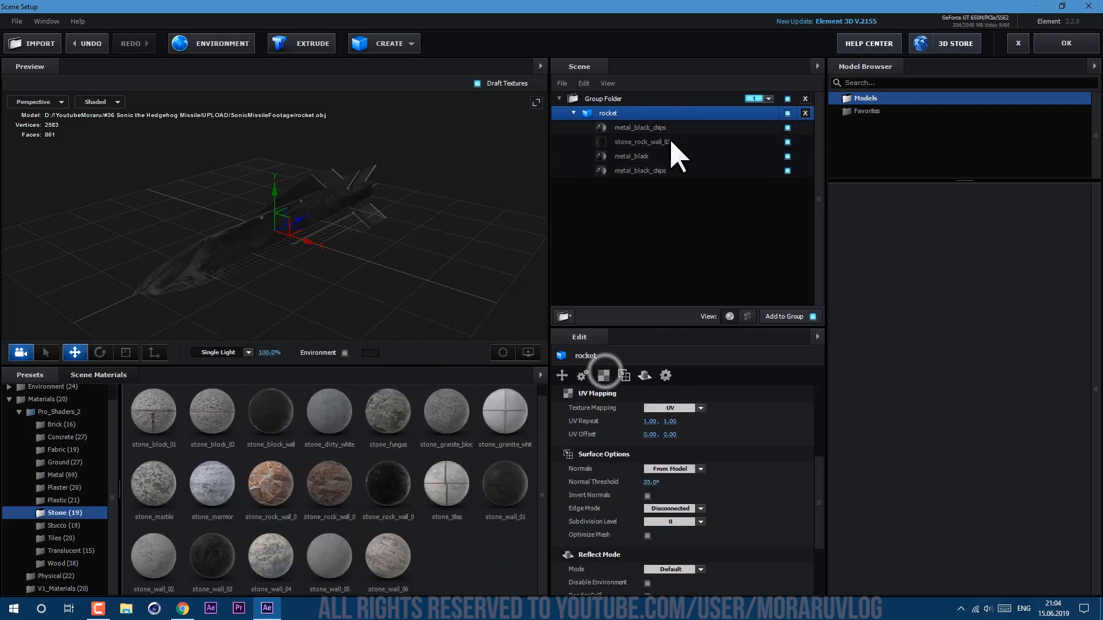
click(641, 141)
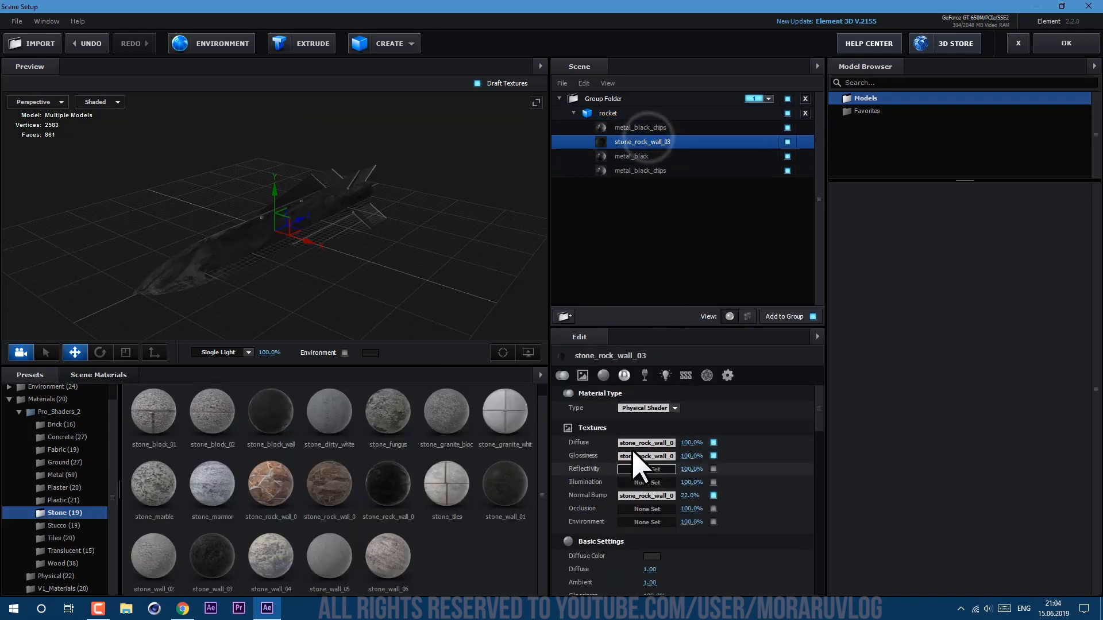
click(645, 442)
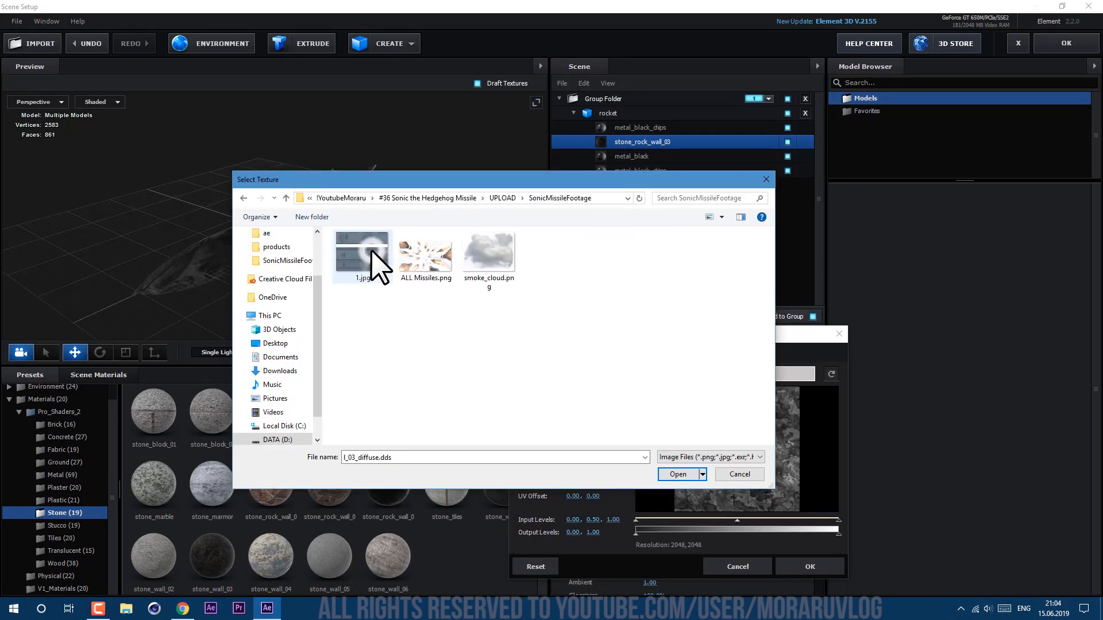
click(677, 474)
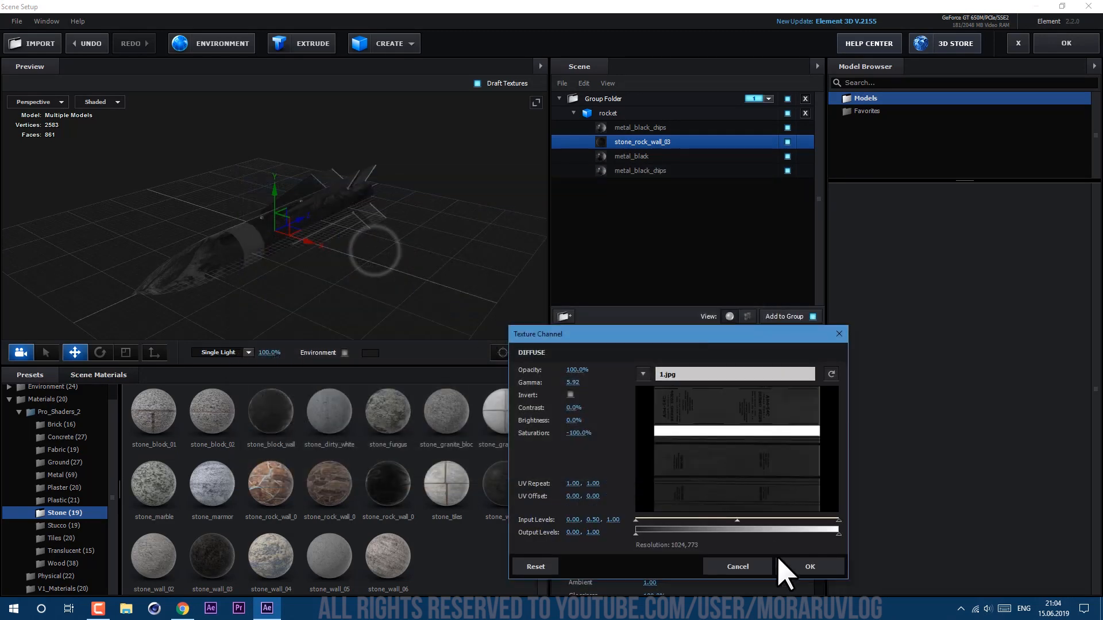
click(808, 567)
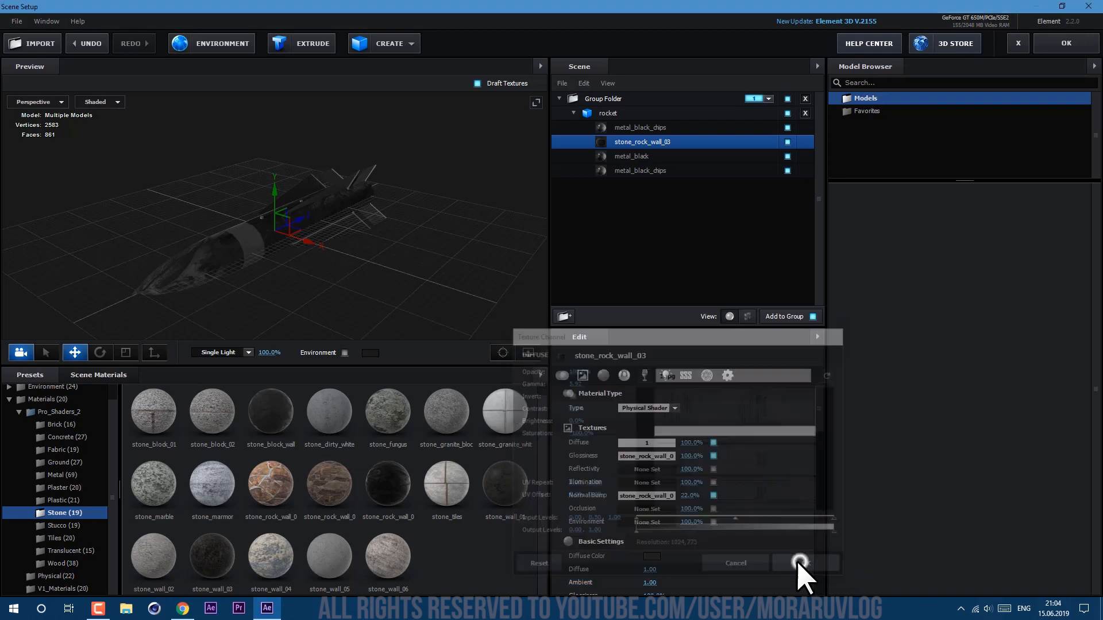
click(798, 563)
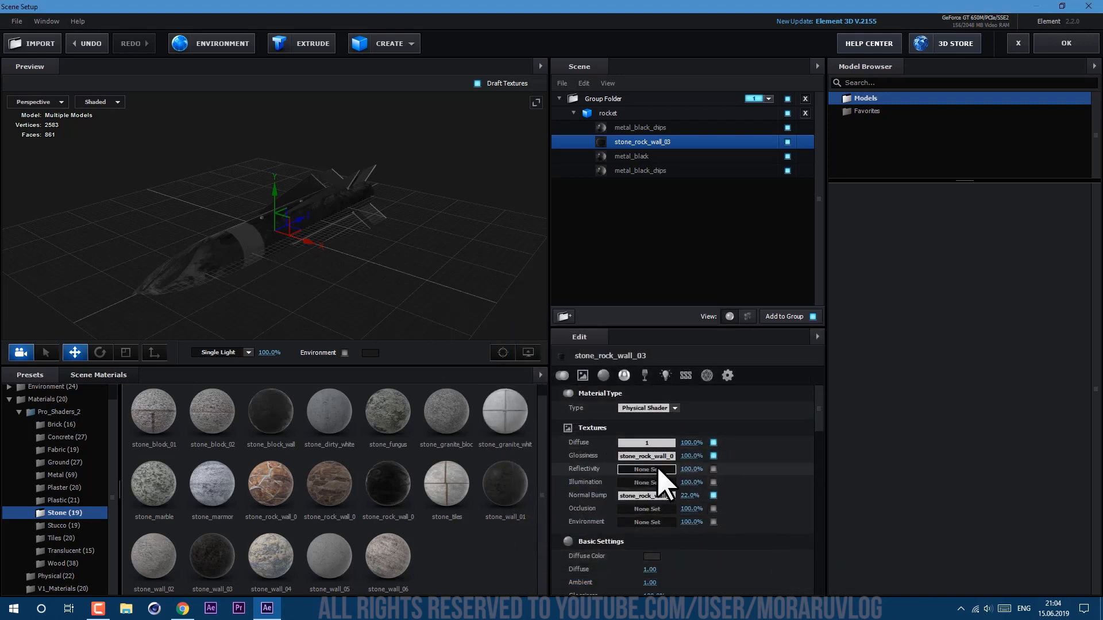
click(646, 442)
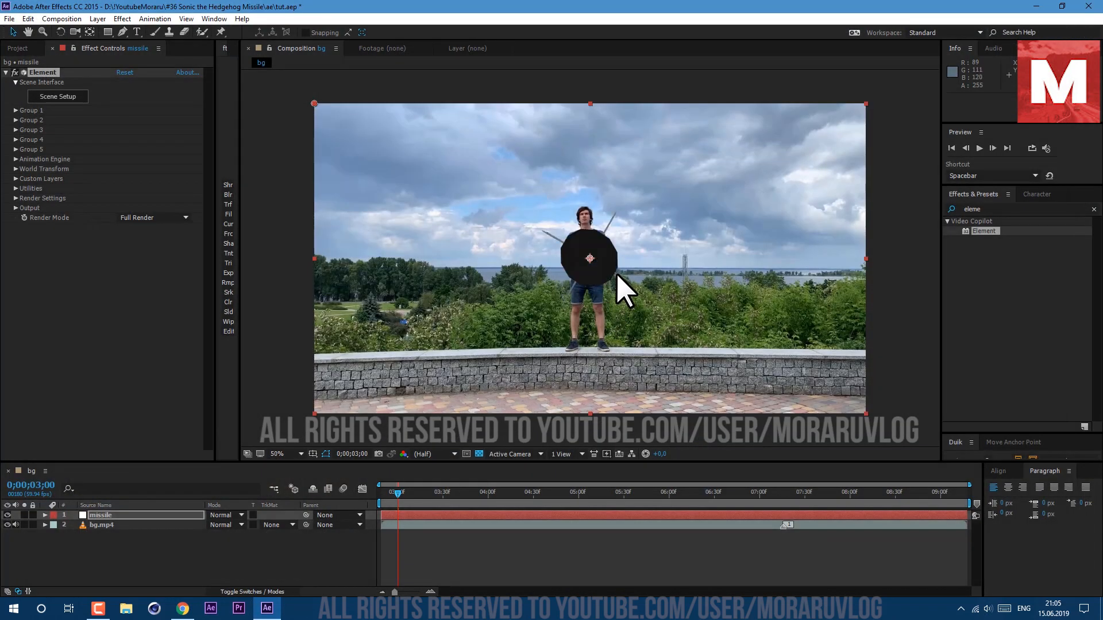
Create a World Transform null from the missile's World Transform settings and rename it controler
click(16, 169)
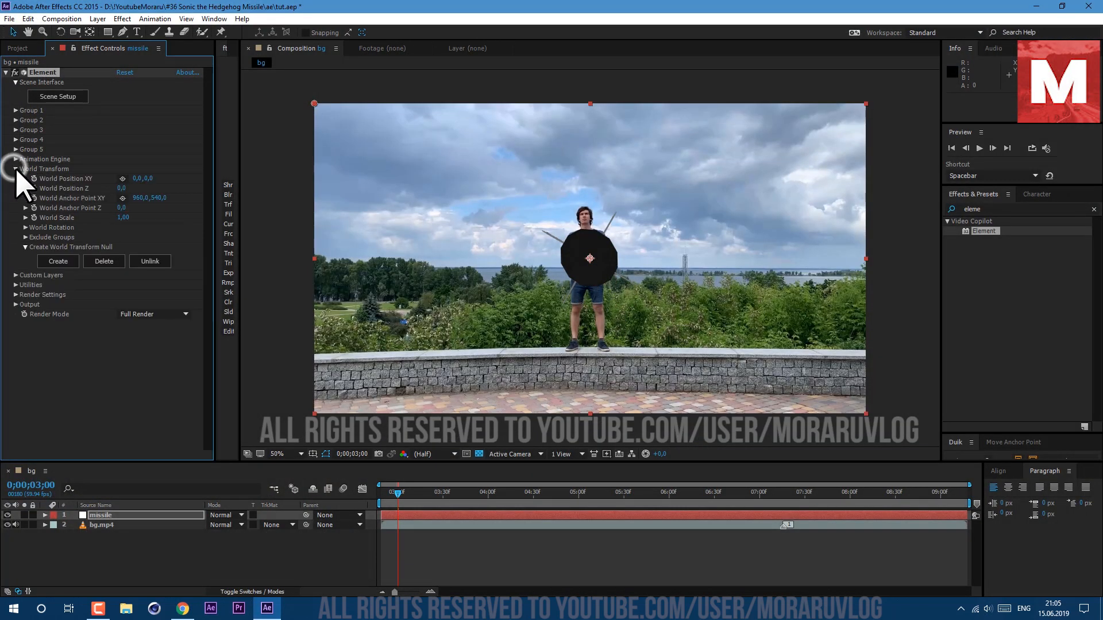
click(58, 260)
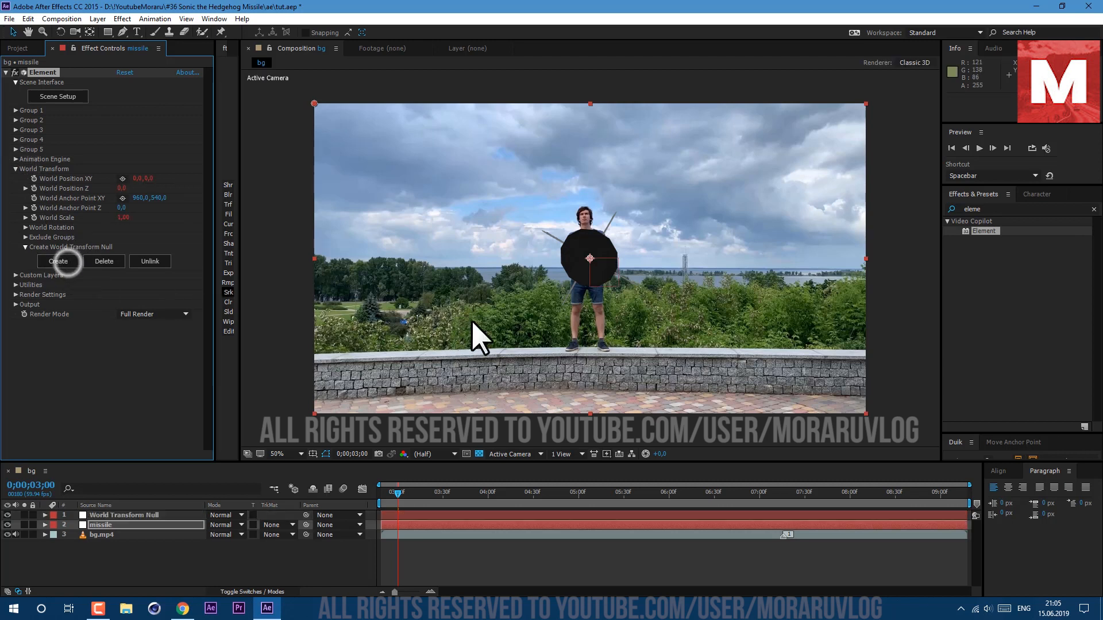
click(126, 514)
text(controler)
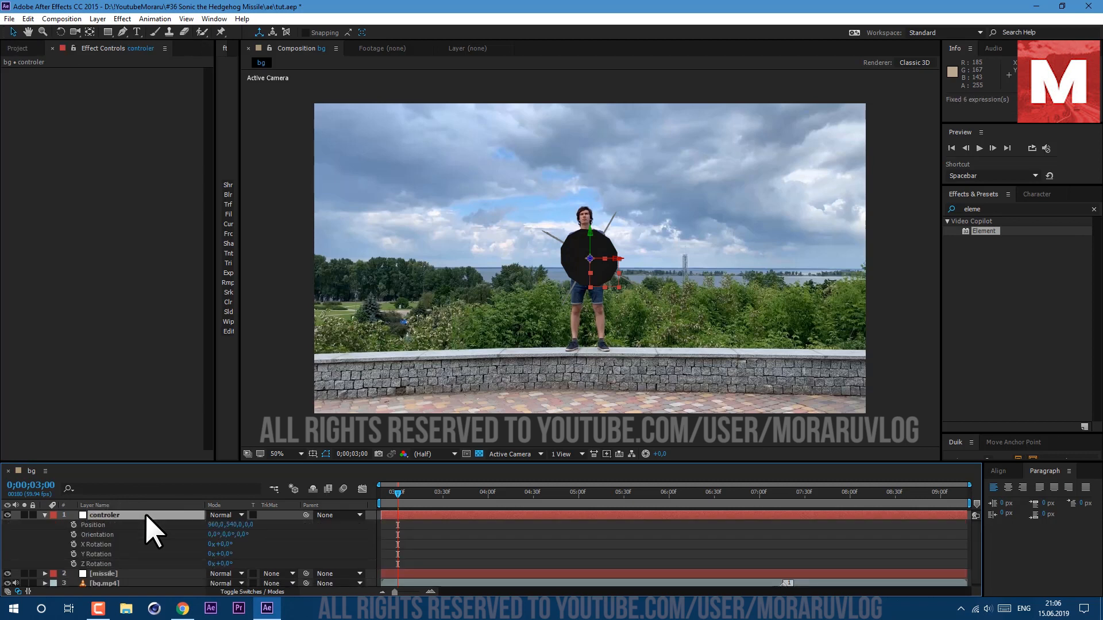
mouse_move(155, 527)
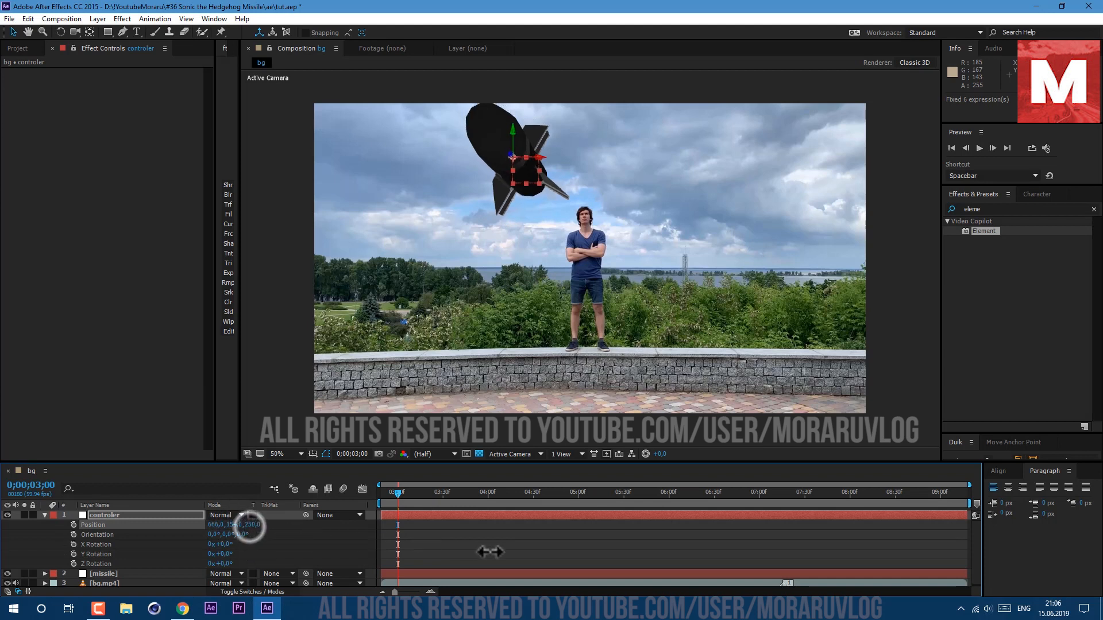
Move and rotate the controler null so the small rocket sits angled beside the man's head
drag(239, 524, 257, 529)
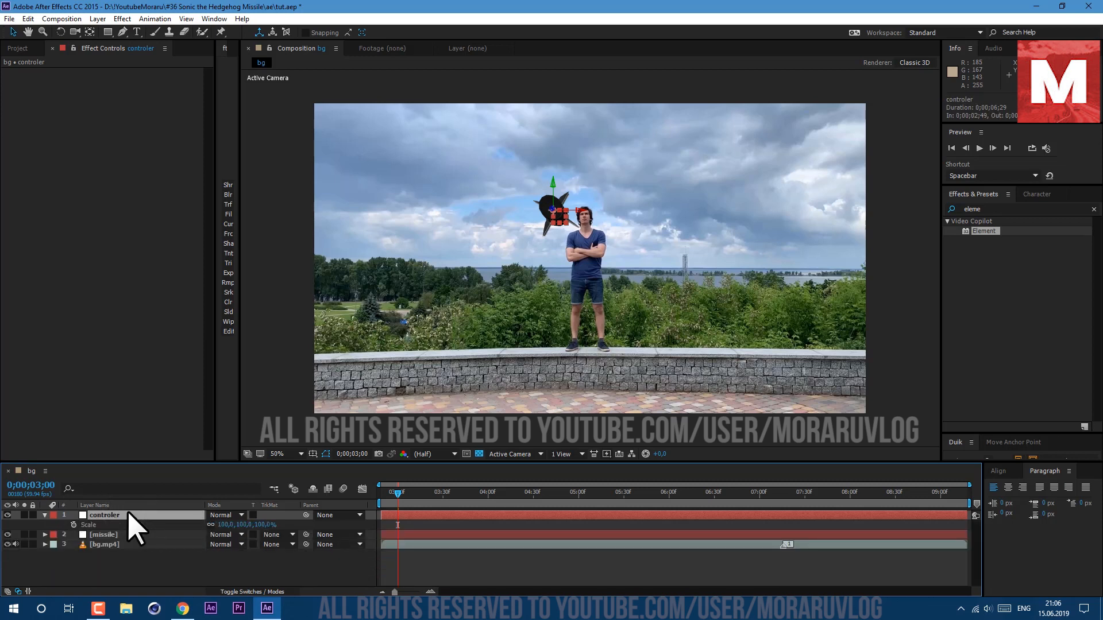
double_click(229, 525)
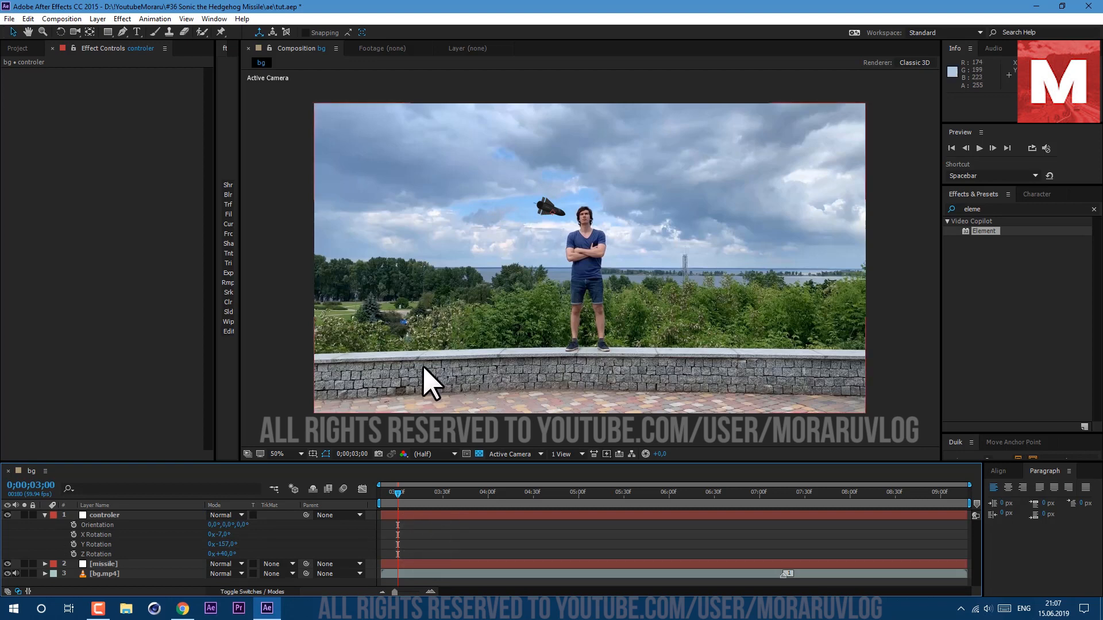
click(98, 19)
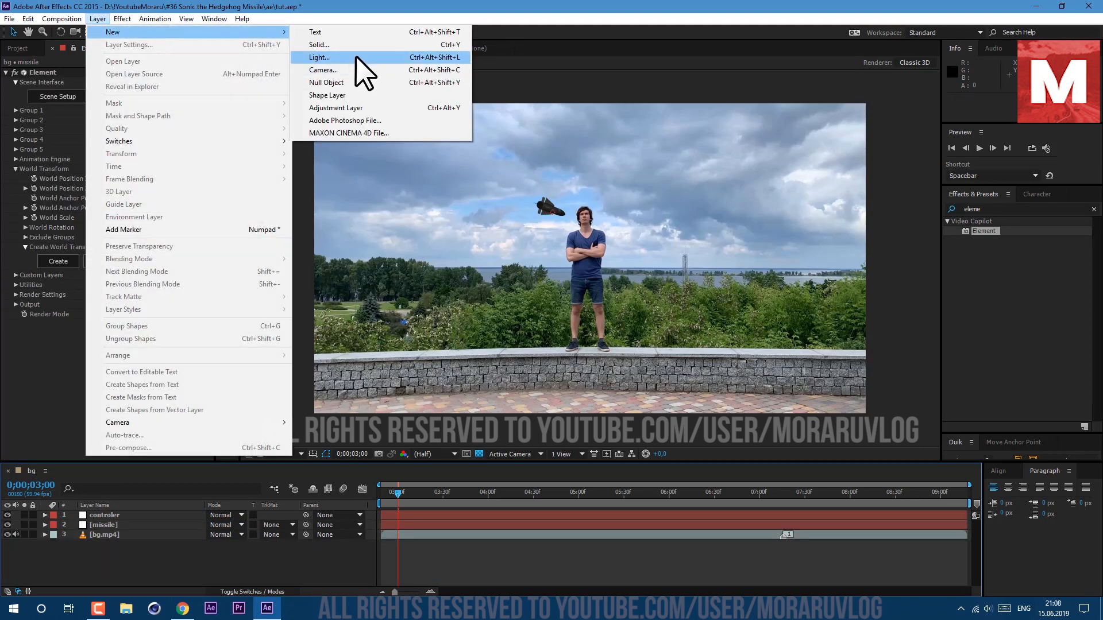
Add a light at 4299% intensity, then select the missile layer and search for curves
click(319, 57)
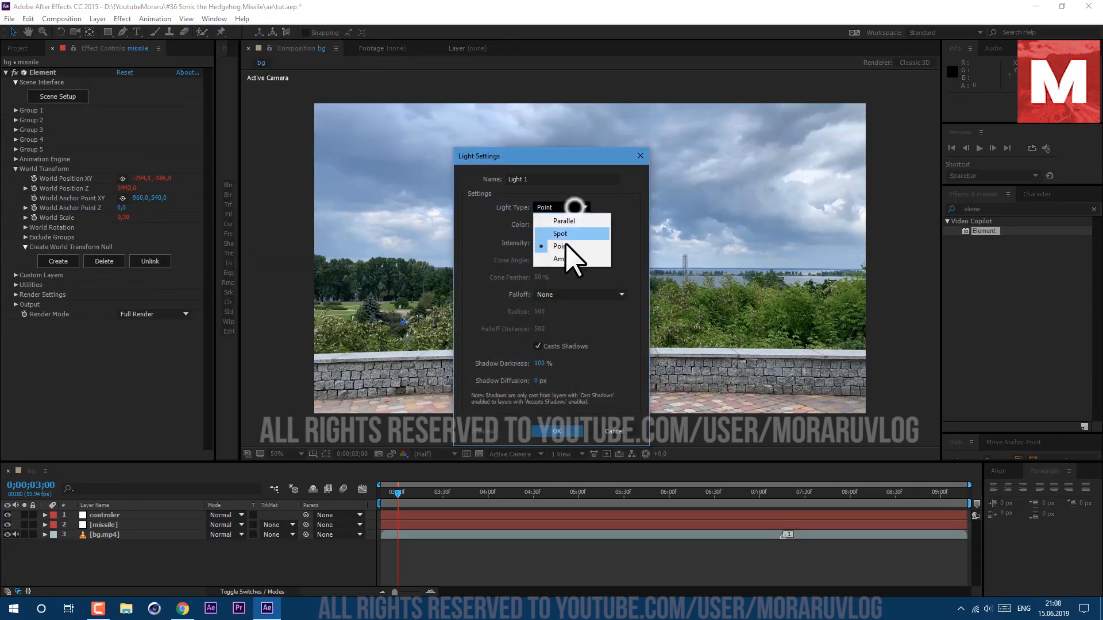
click(556, 430)
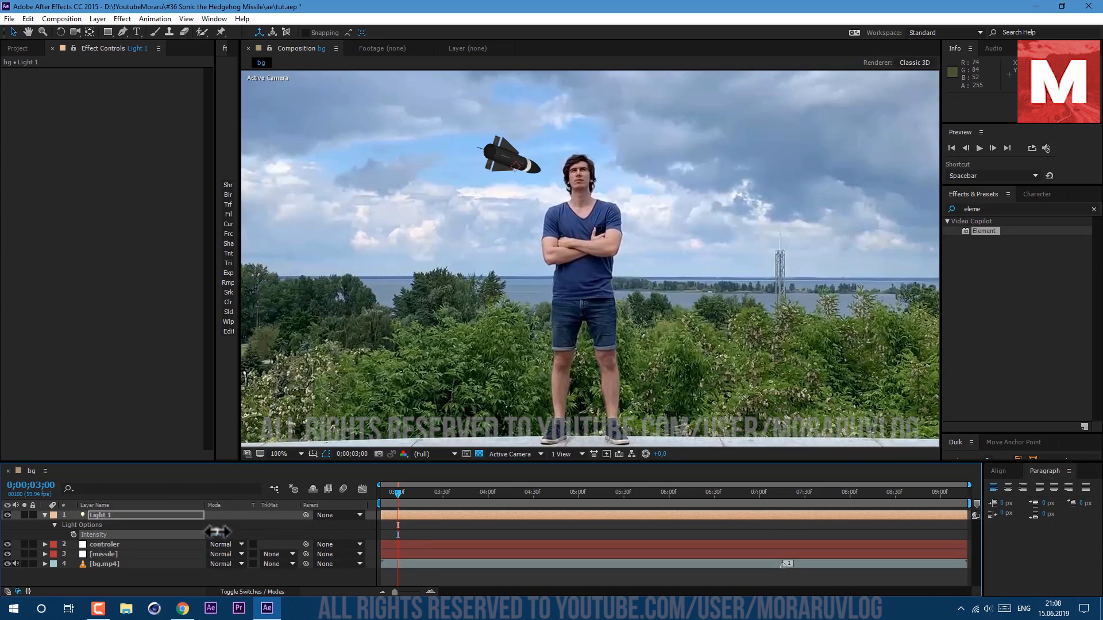
click(103, 554)
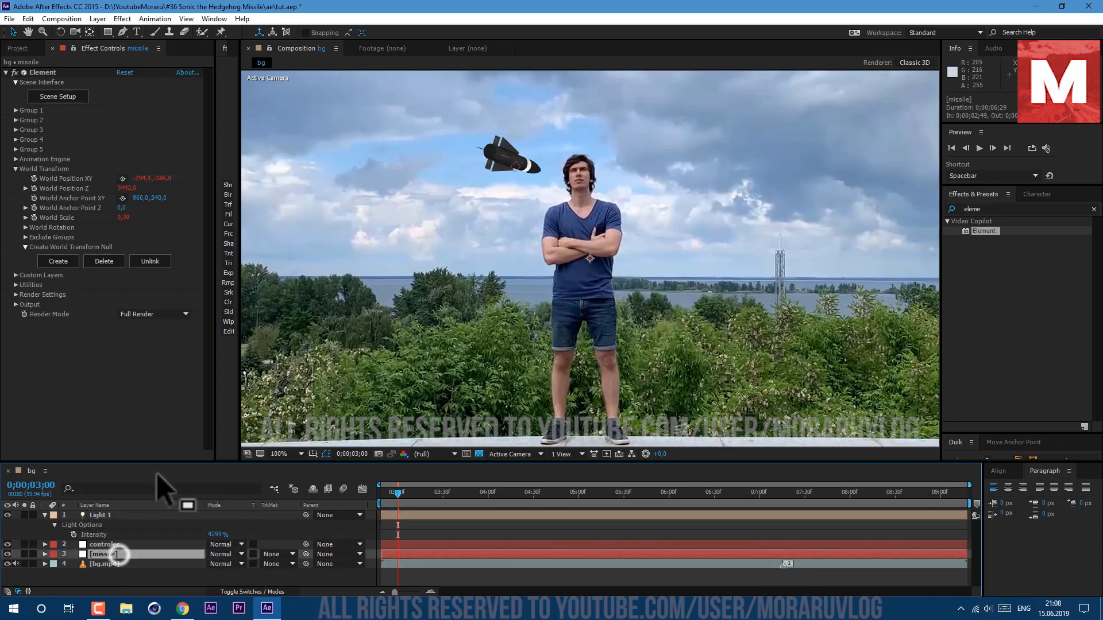
text(curves)
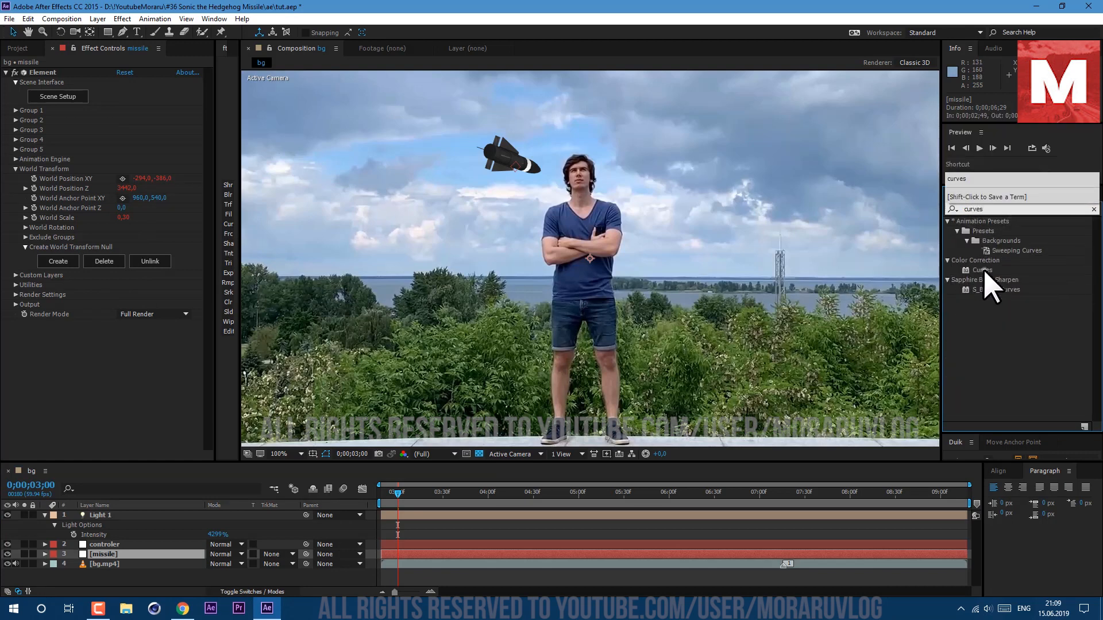
Apply Color Correction > Curves from Effects & Presets to the missile layer
double_click(982, 270)
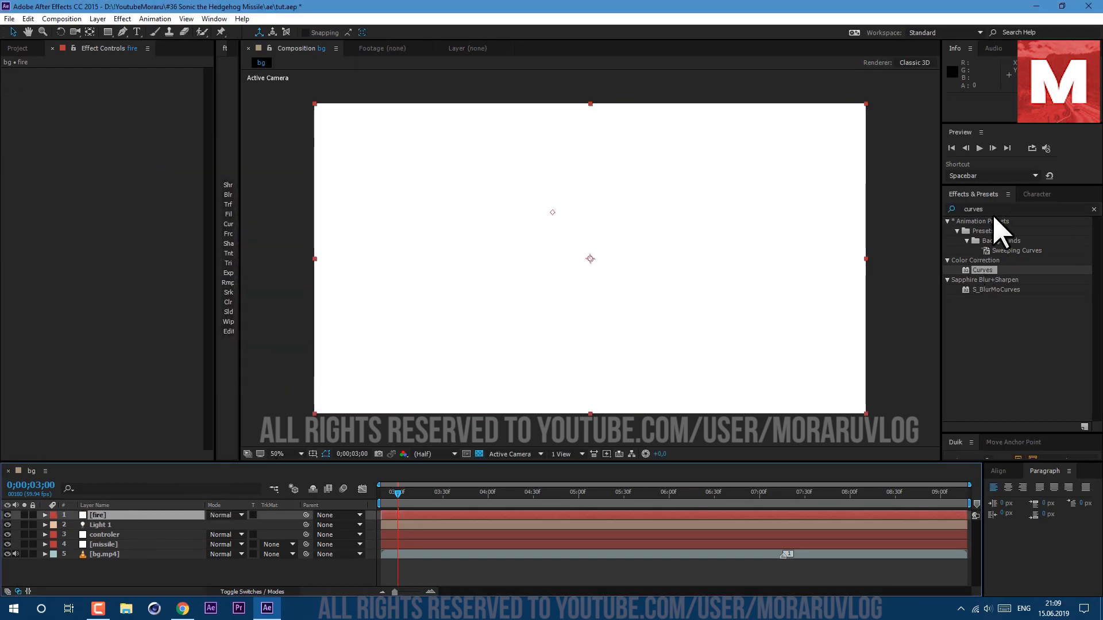
Apply RG Trapcode Particular to the fire layer, expand Emitter, and select the controler layer
text(part)
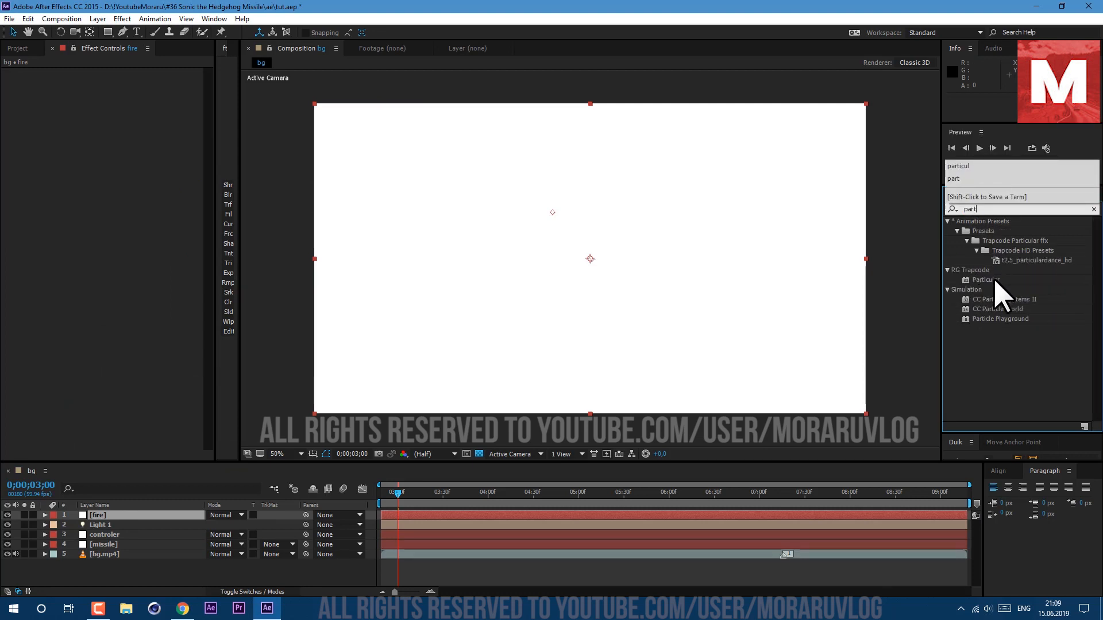
double_click(986, 279)
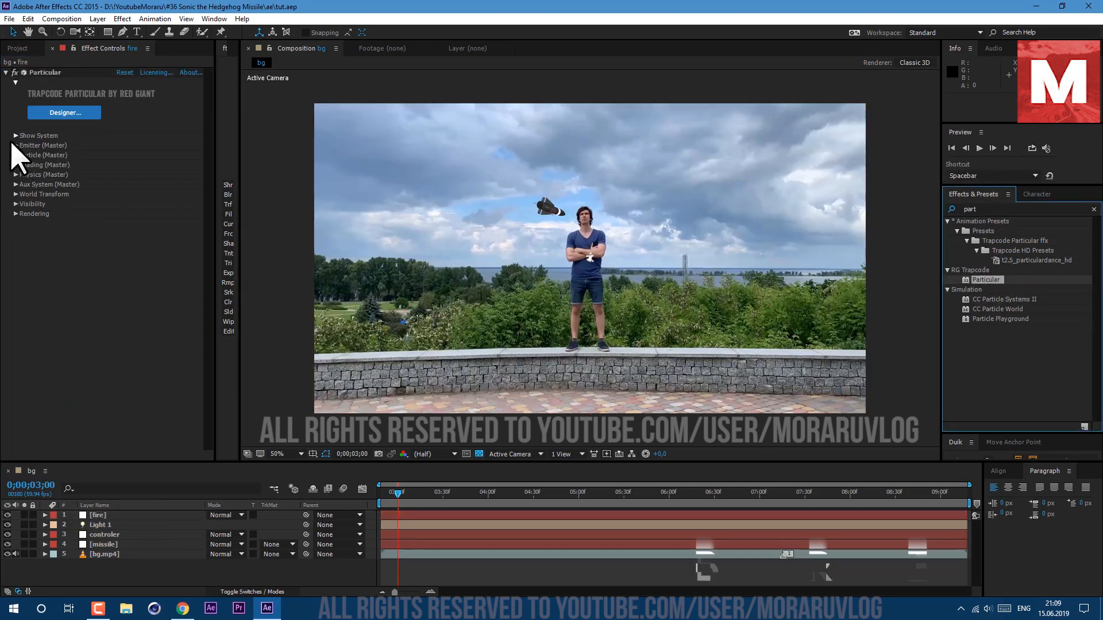
click(13, 145)
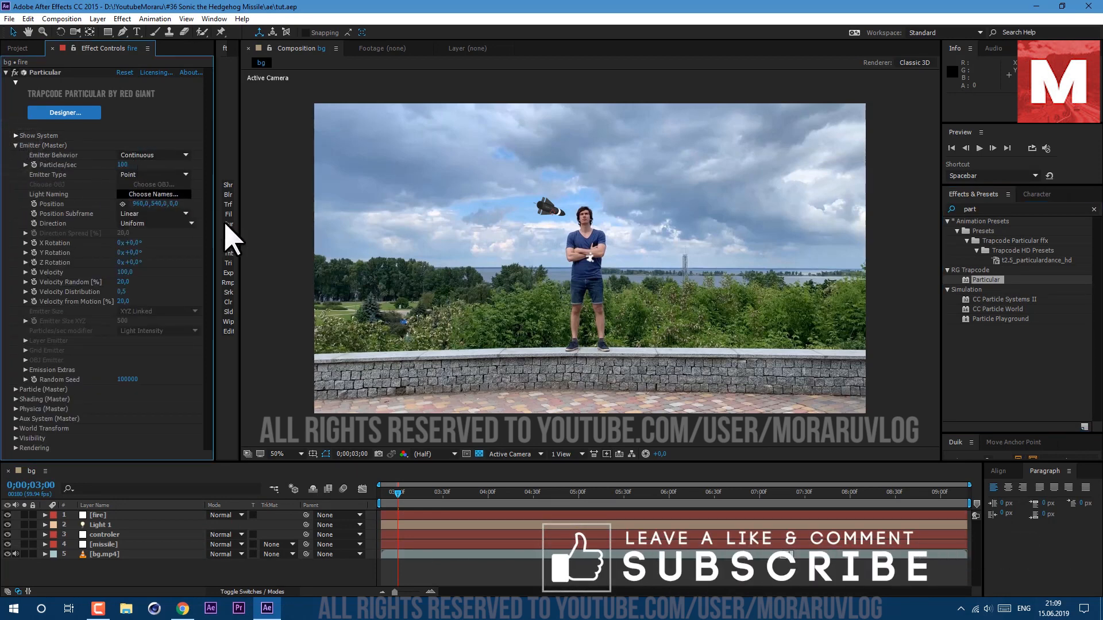
click(103, 535)
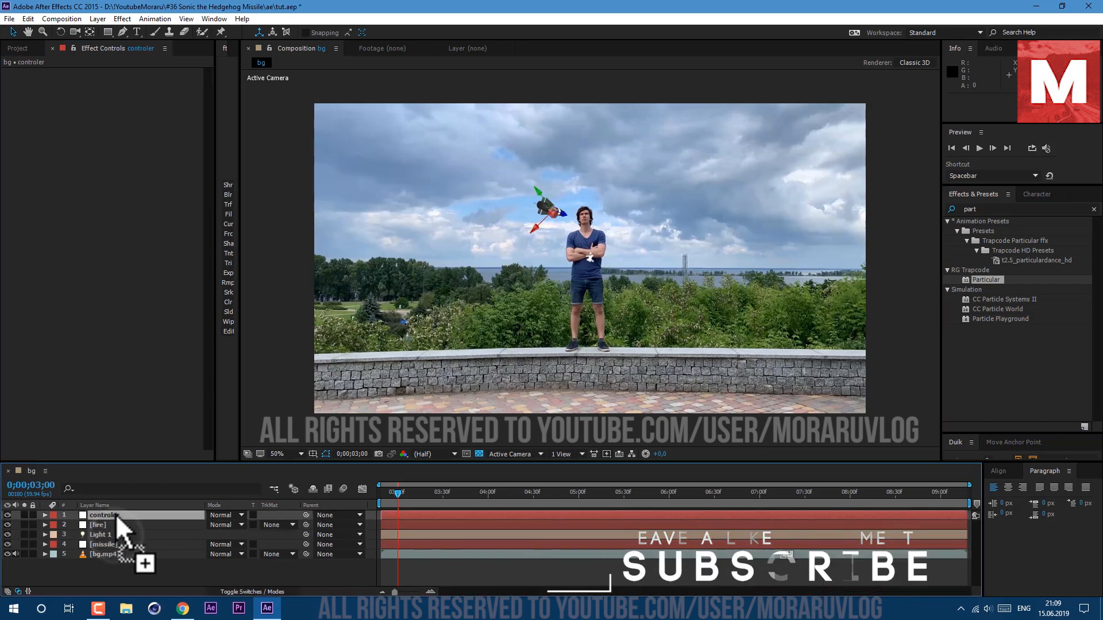
Select the fire layer to place Particular's emitter at the missile tail, 50 particles/sec, velocity 1500
click(44, 514)
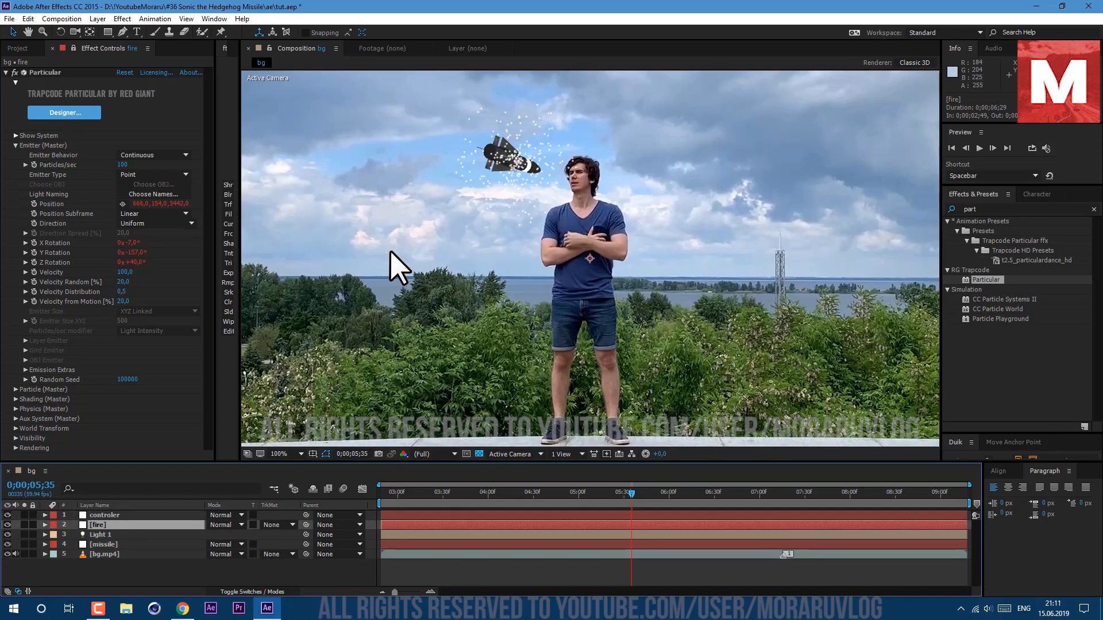
mouse_move(141, 191)
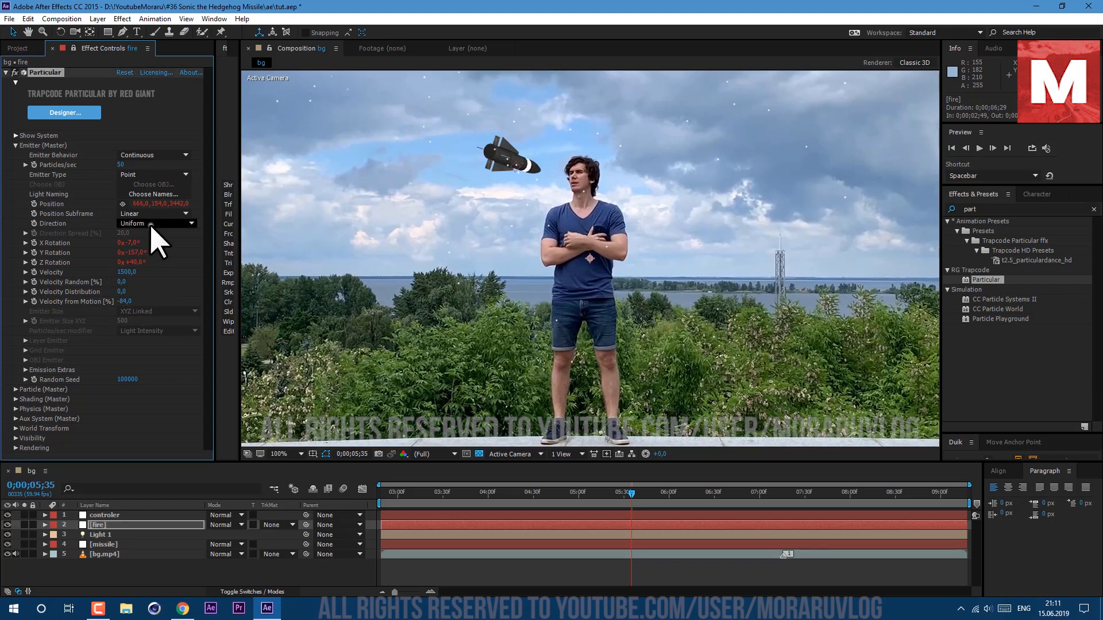
Change the emitter Direction, set Particle Type to Sprite, and expand the Texture settings
click(154, 223)
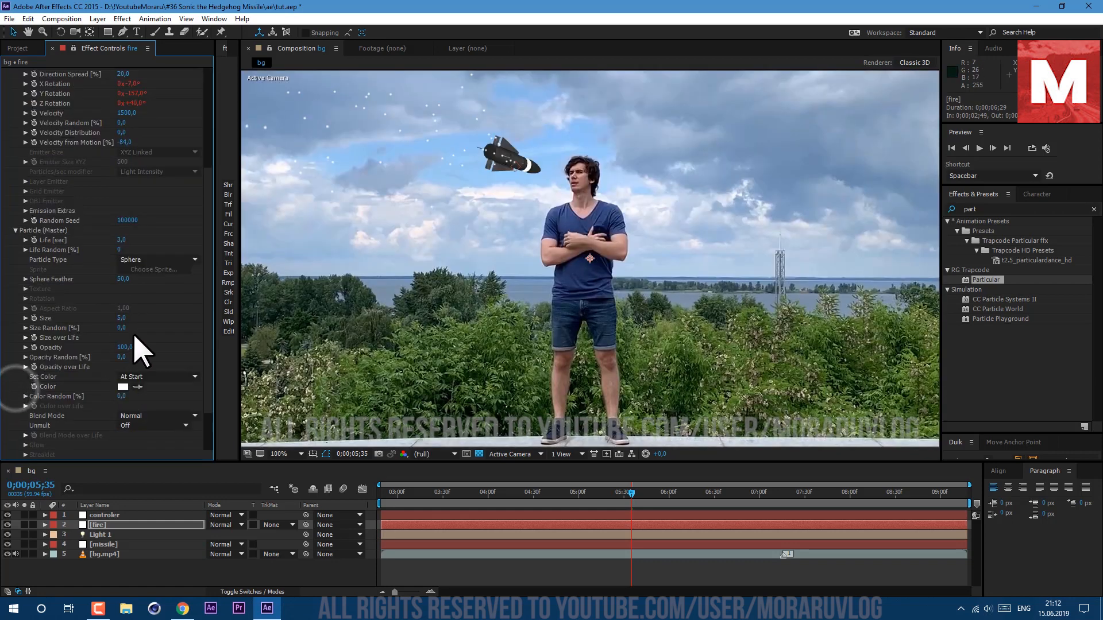
click(156, 260)
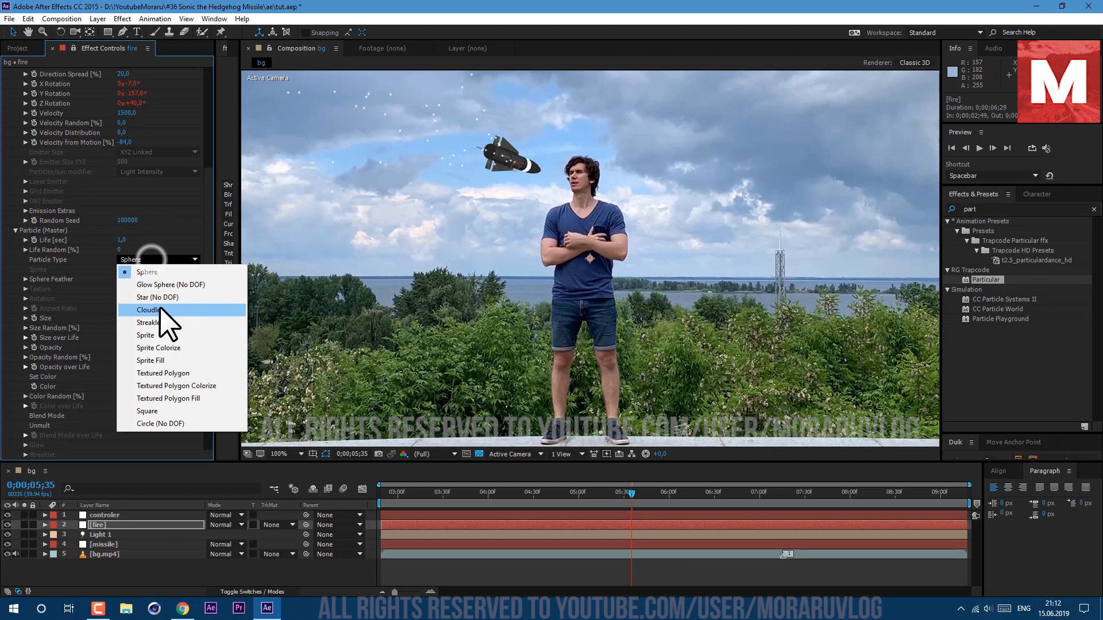
click(146, 335)
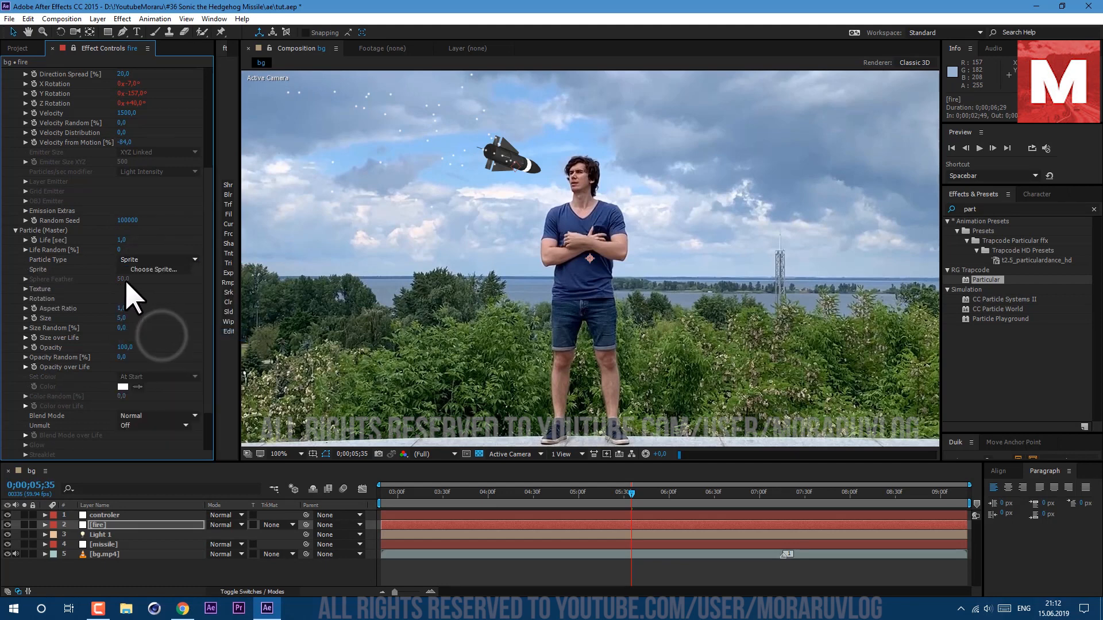
click(18, 48)
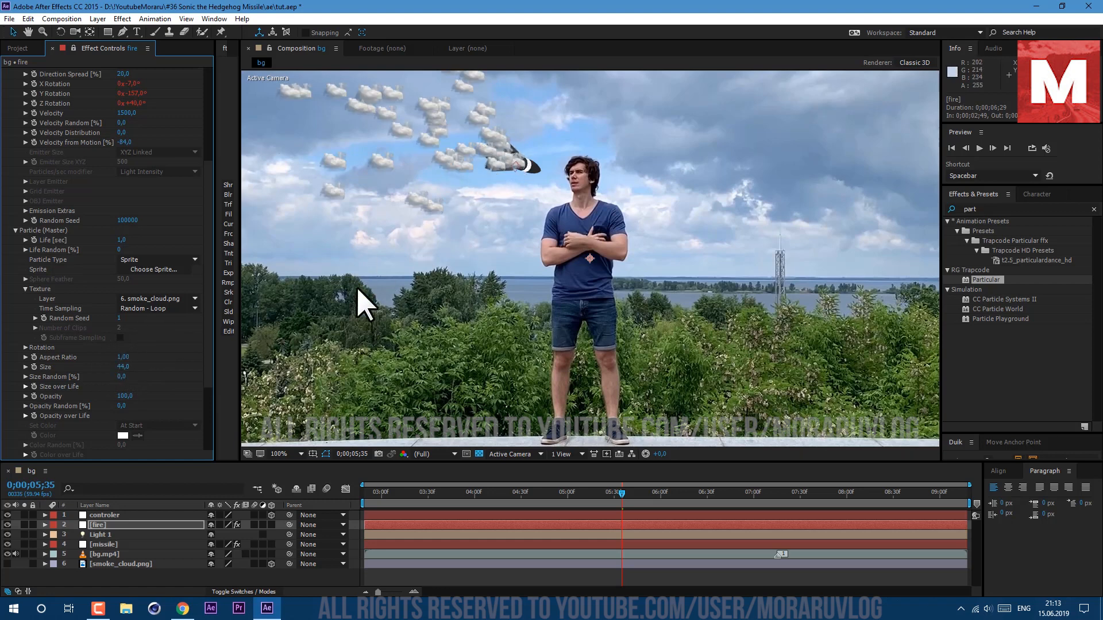
Apply the decreasing Size over Life curve preset so smoke puffs shrink over life
click(126, 377)
text(100)
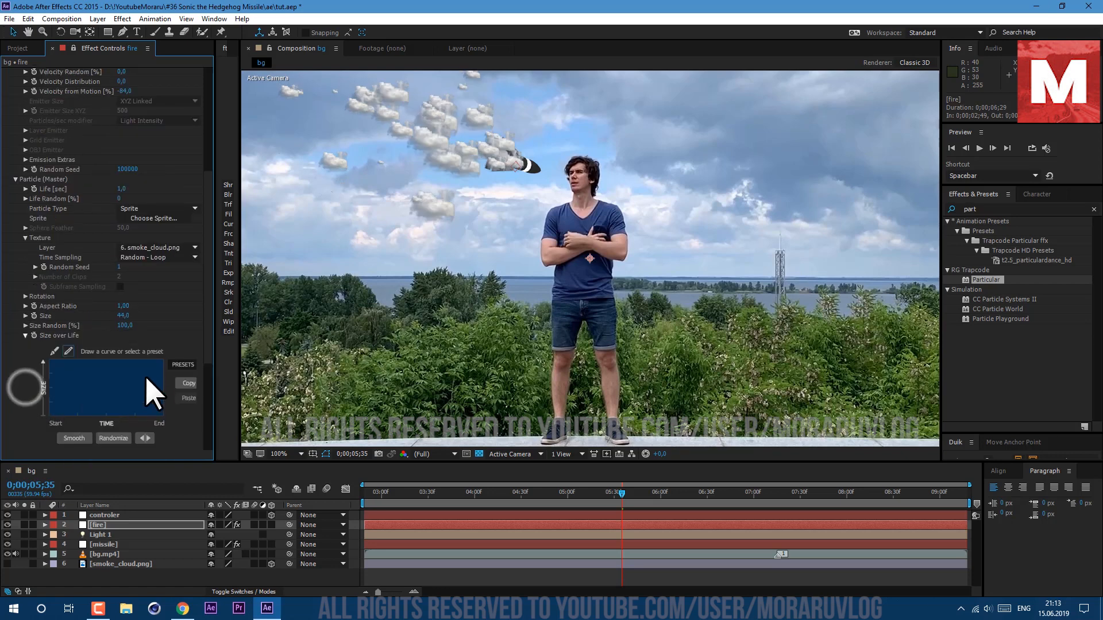
click(182, 365)
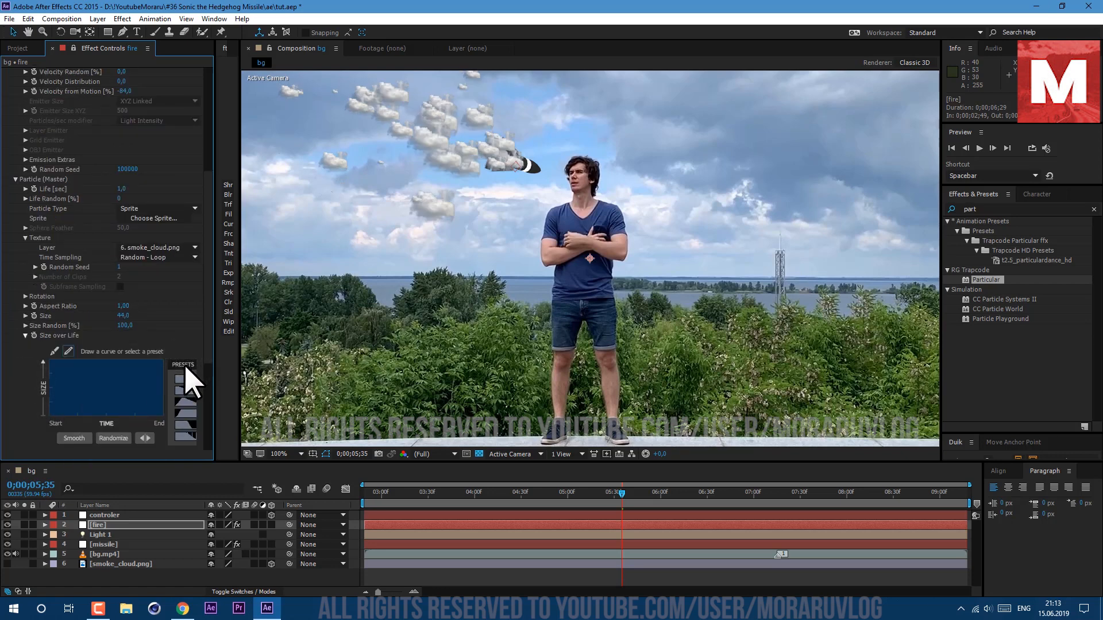
click(183, 382)
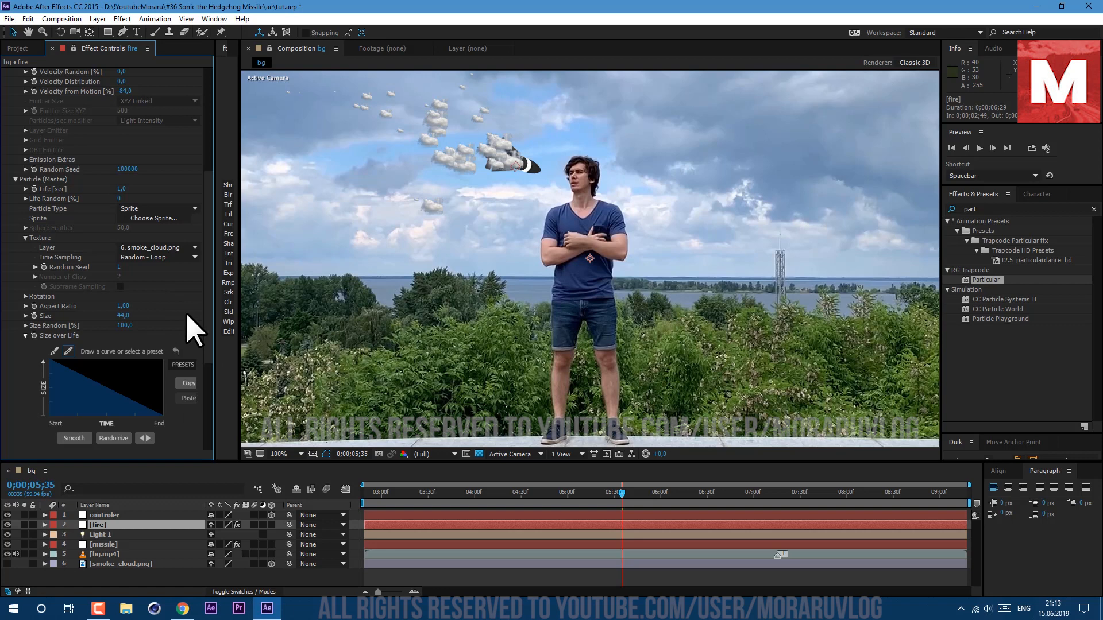
scroll(down, 3)
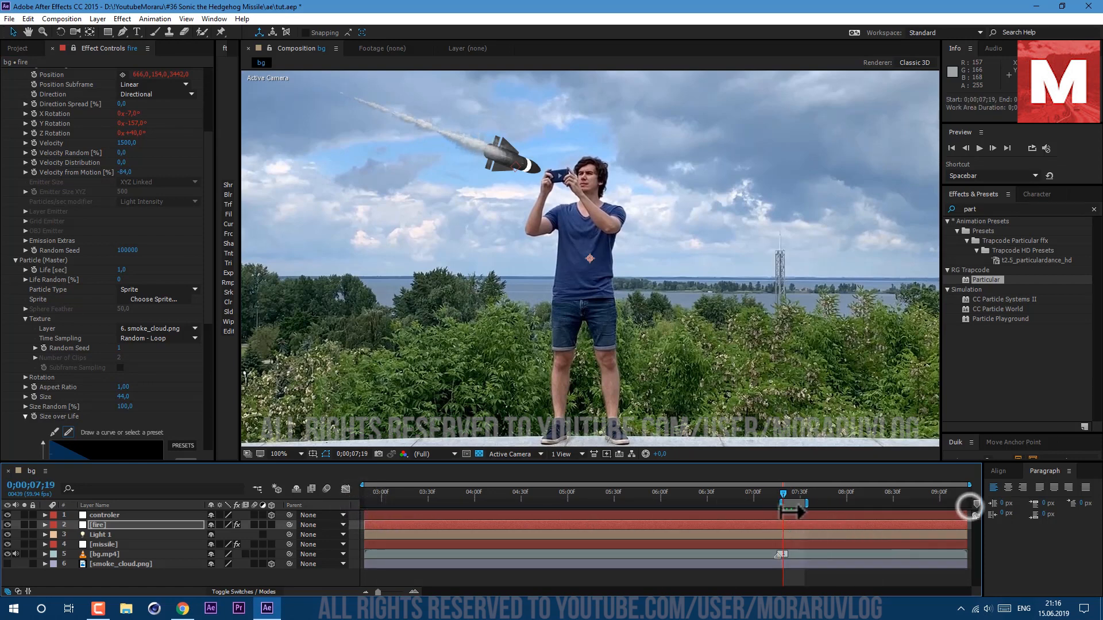
Add Curves with Blue and RGB channel adjustments and CC Force Motion Blur to the fire layer
text(curve)
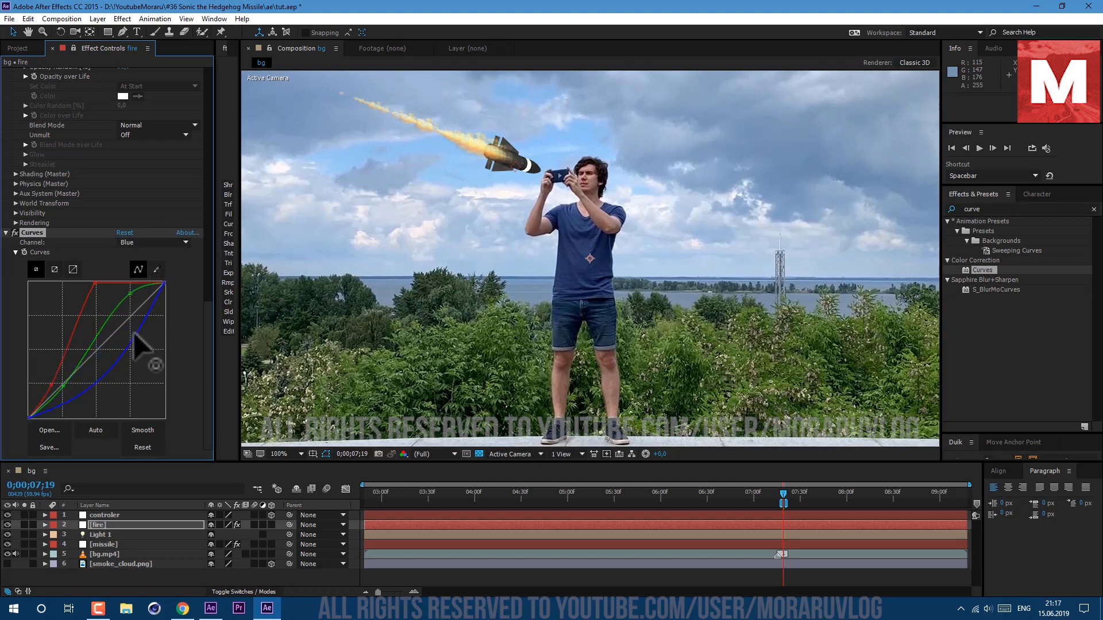
click(153, 242)
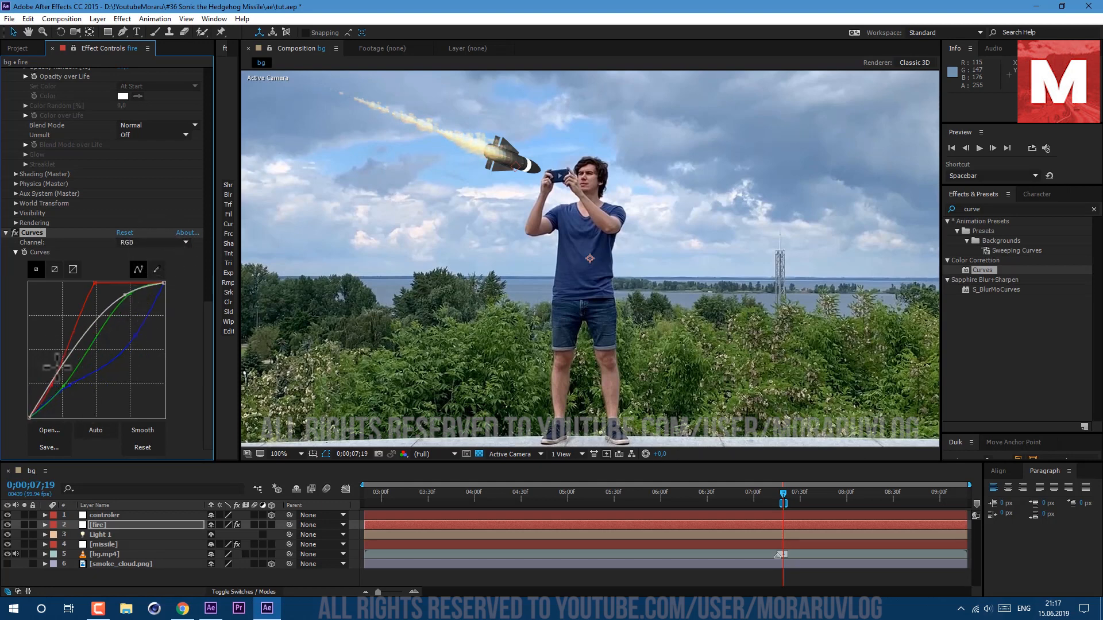
text(force)
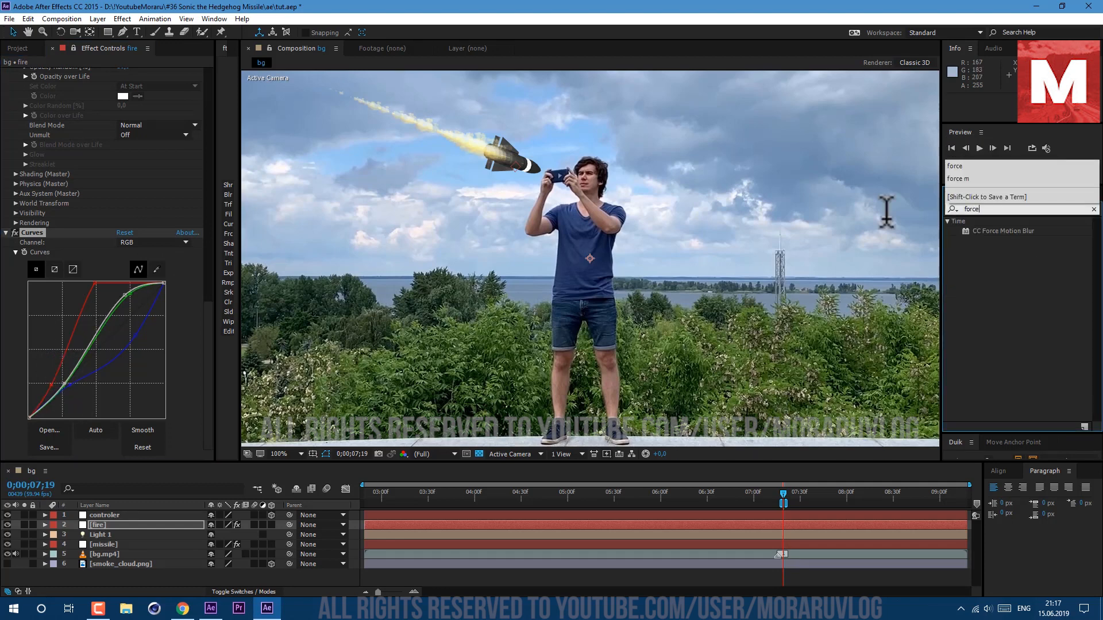
drag(1002, 230, 506, 528)
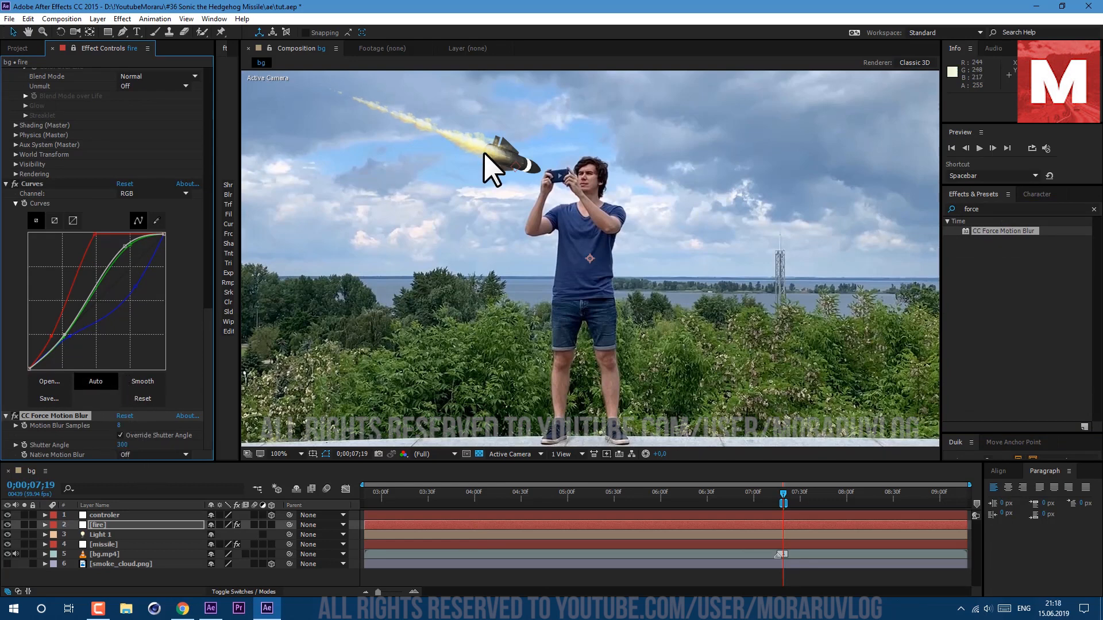
Add Solid Composite to the fire layer and set its mode to Screen
text(solid)
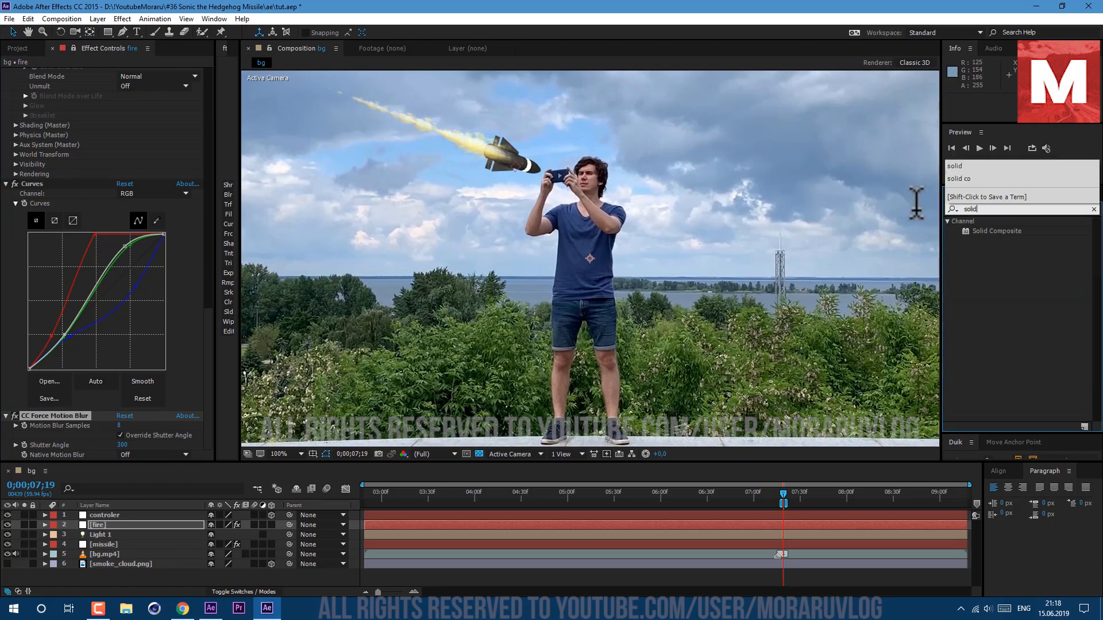
click(996, 230)
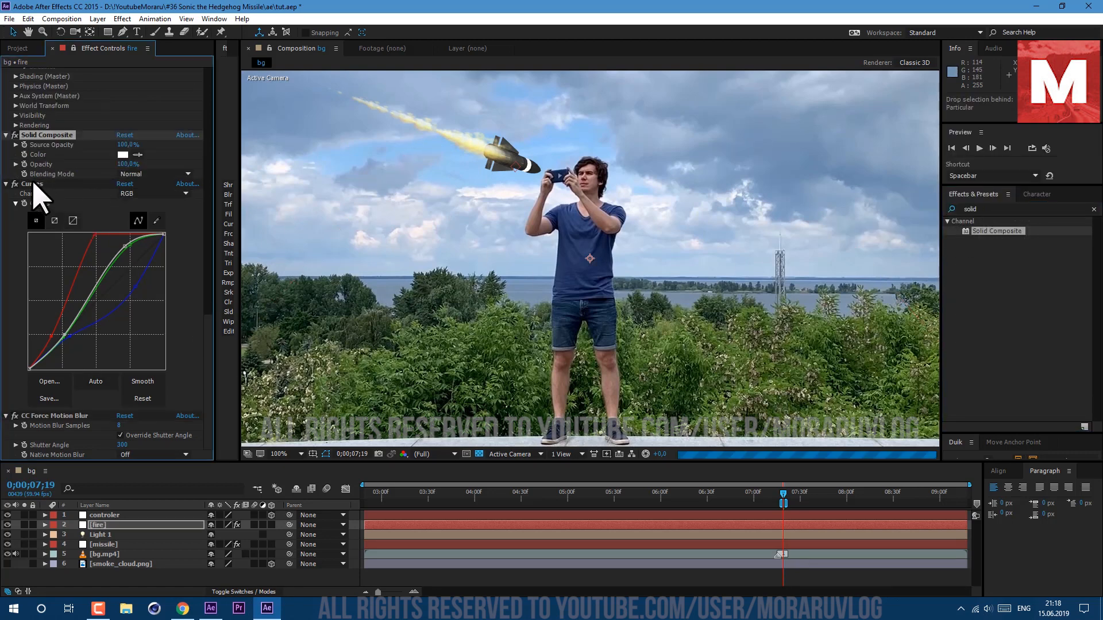
click(120, 154)
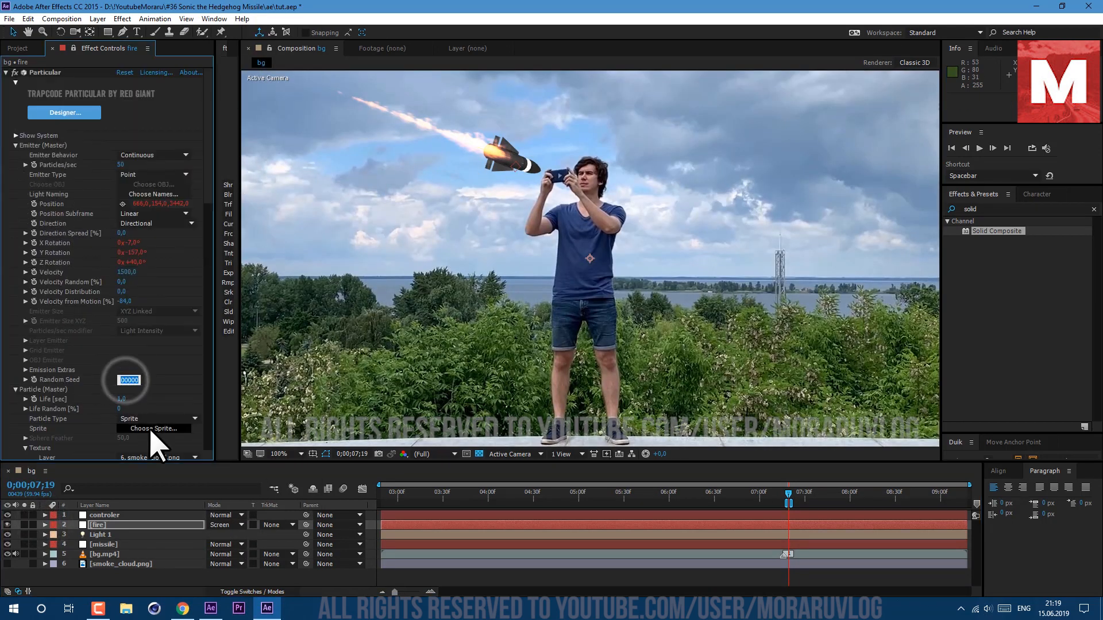
Set the emitter's Random Seed to 100010
text(00010)
click(127, 282)
text(20)
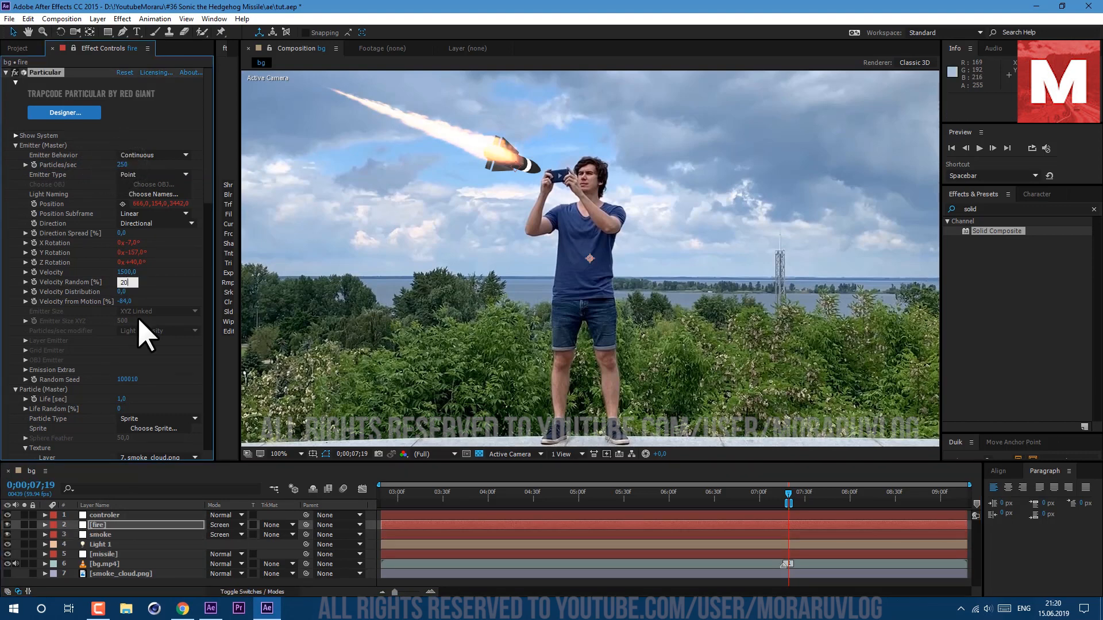
key(Enter)
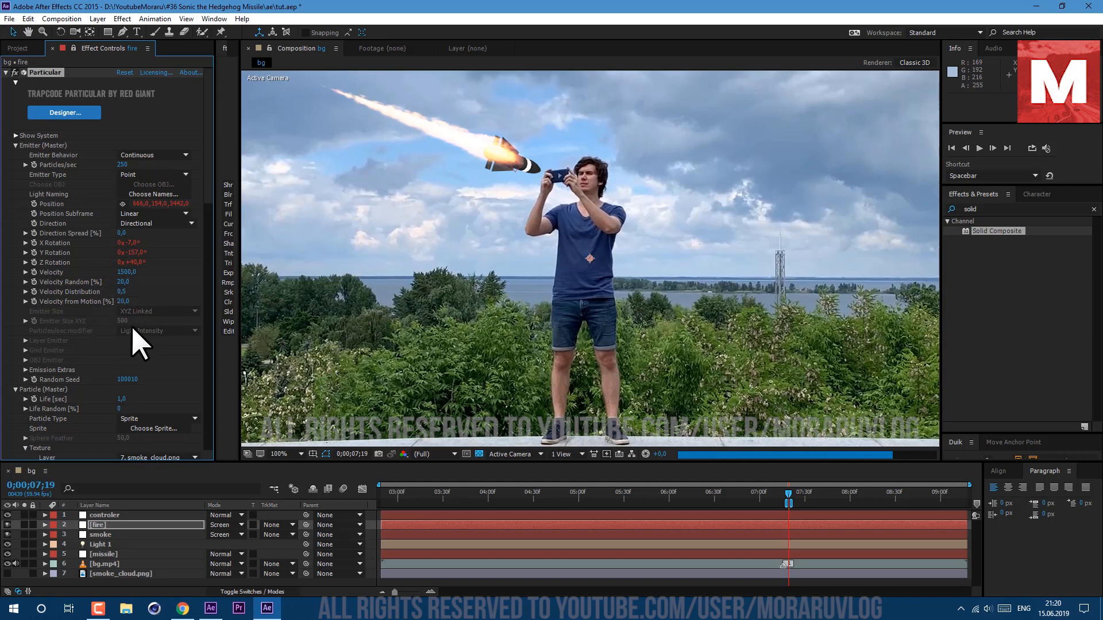
mouse_move(134, 408)
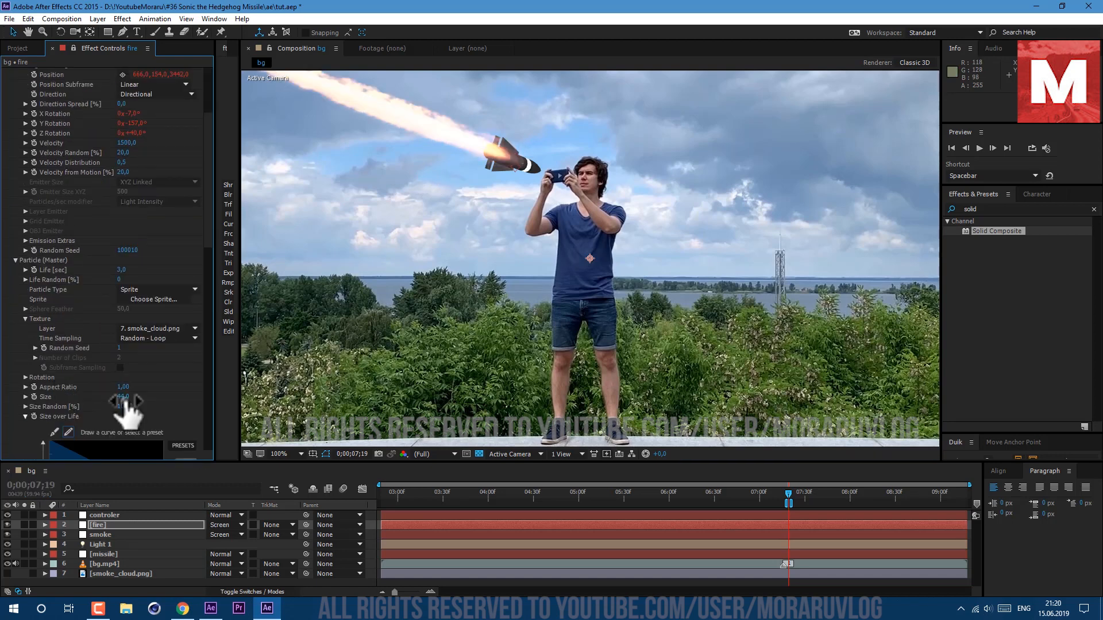
Reset the fire layer's Curves effect and switch to the Project panel's footage list
scroll(down, 3)
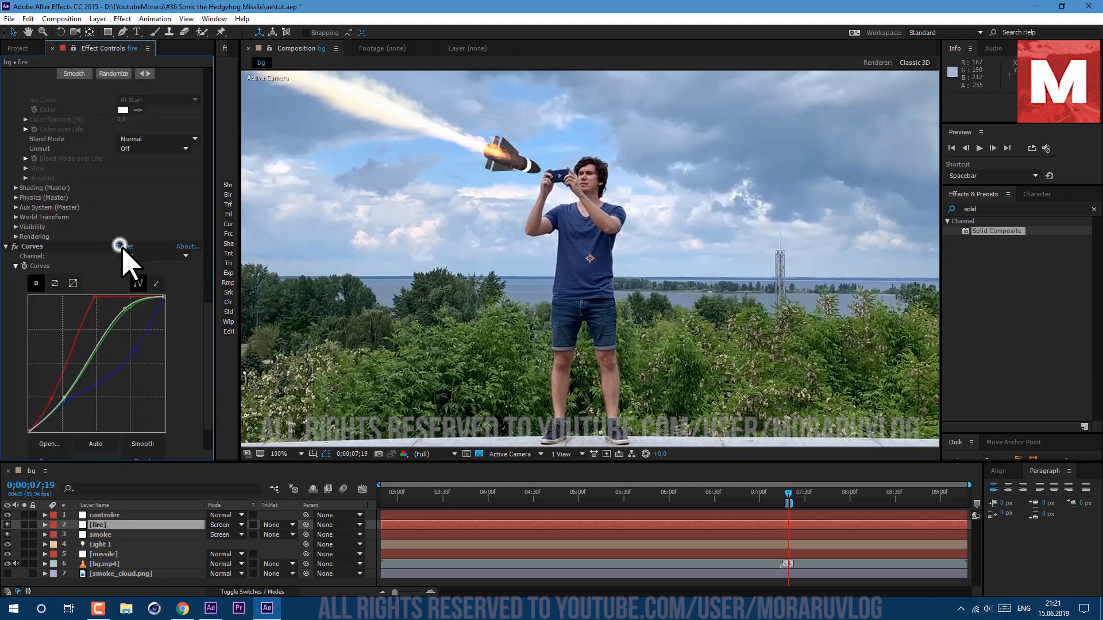
click(125, 246)
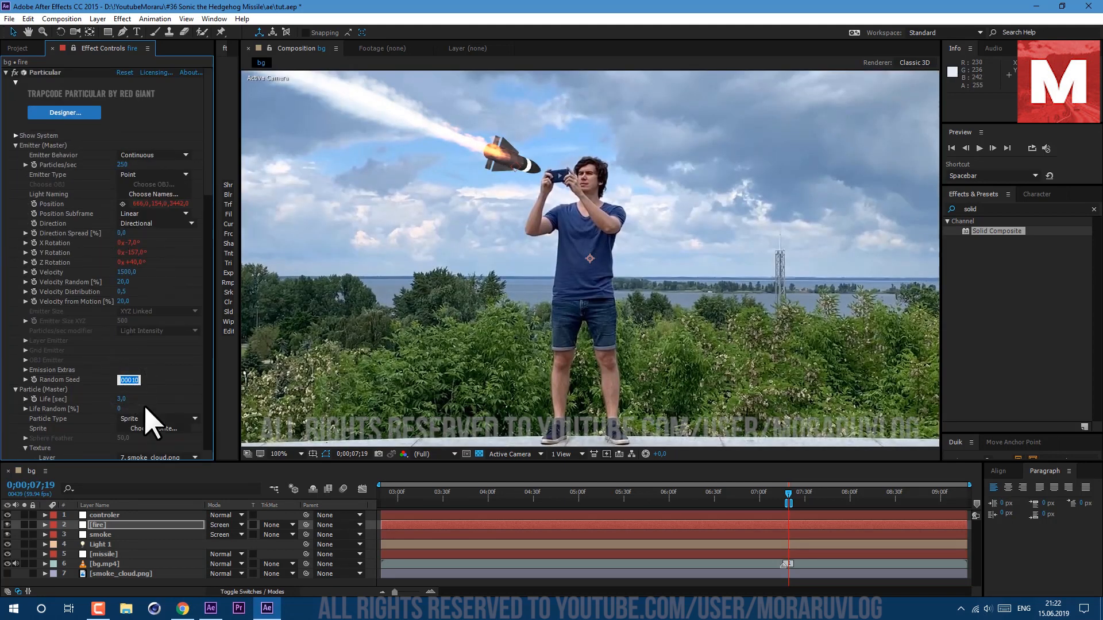
click(18, 48)
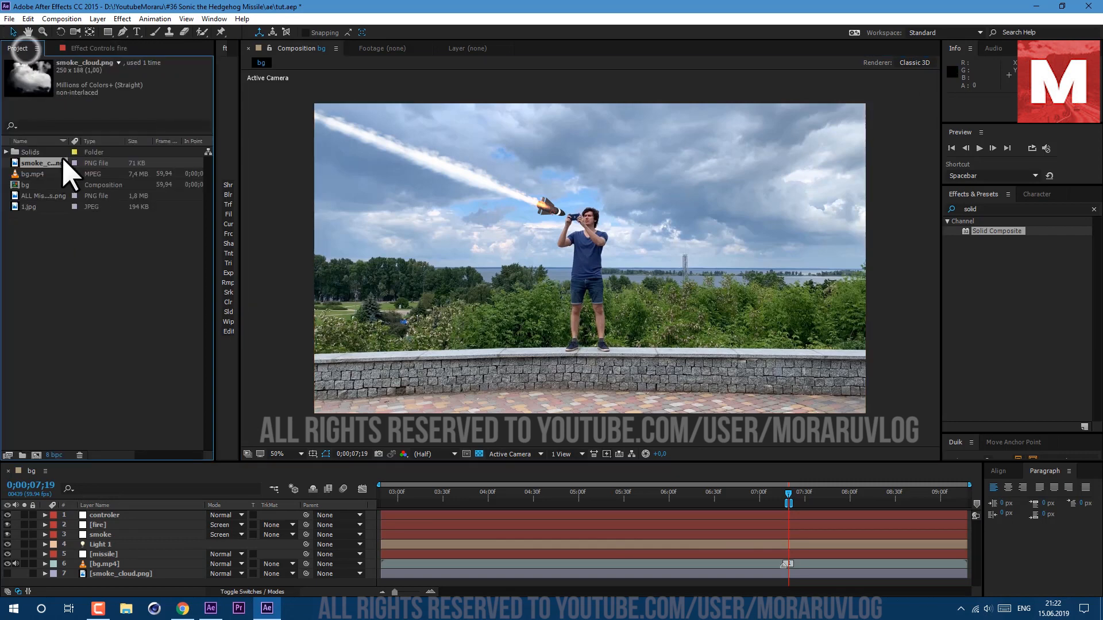